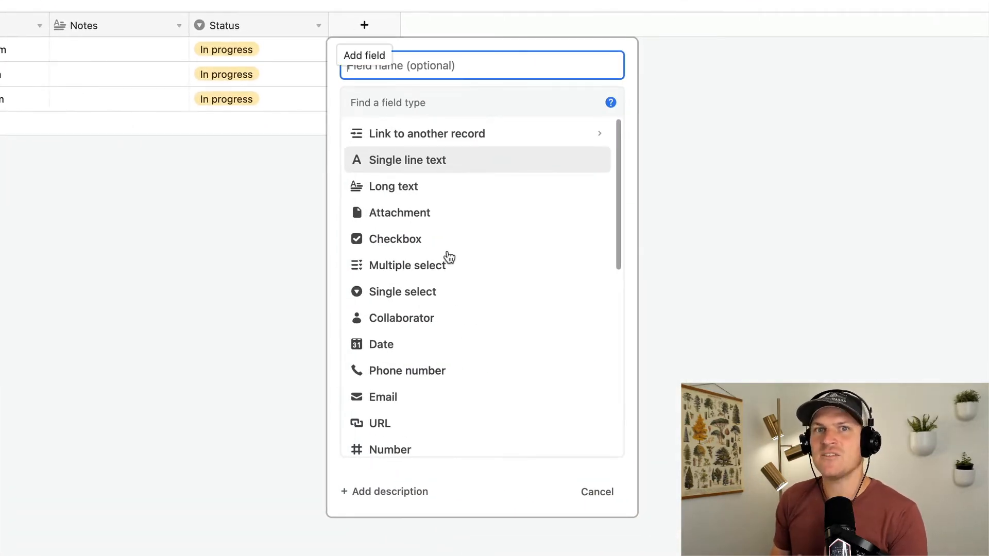
# Make the new Airtable field a Button type from the field type list.
pyautogui.scroll(-3)
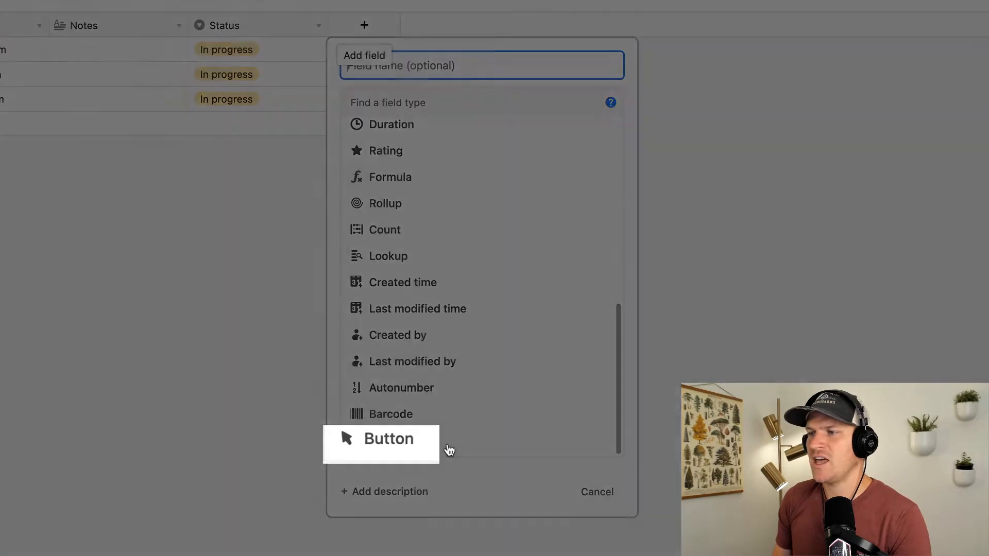
pyautogui.click(388, 439)
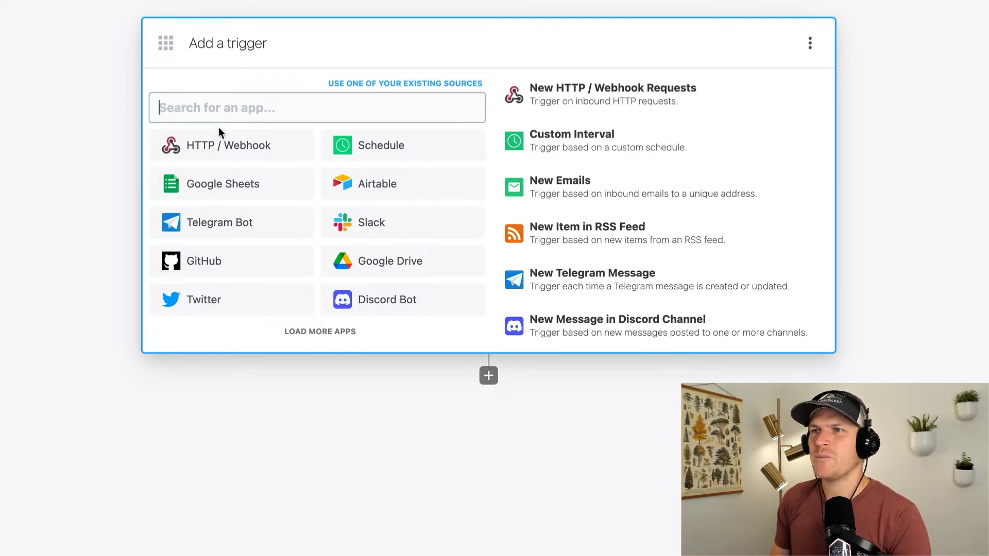
# Add an HTTP / Webhook trigger using the most popular HTTP Requests source and save it.
pyautogui.click(224, 144)
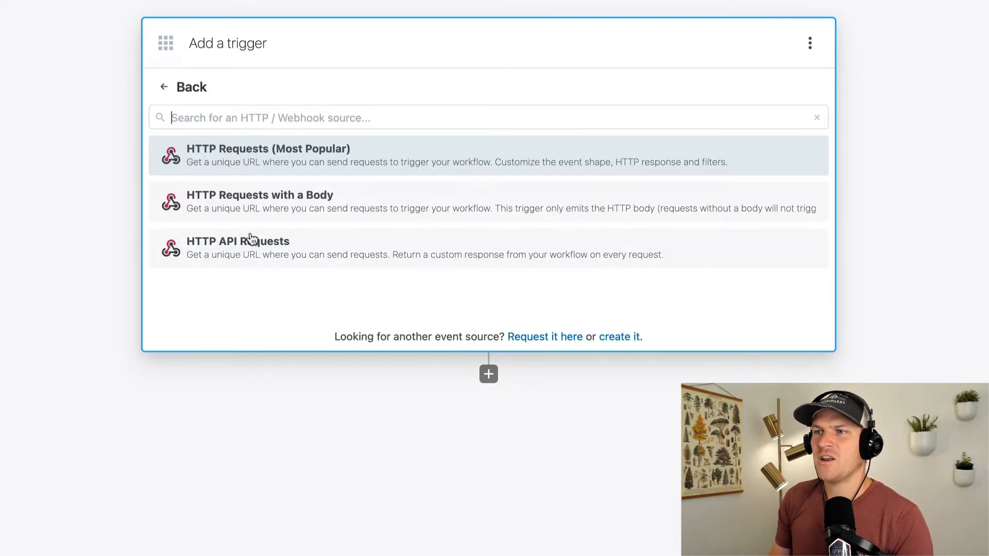
pyautogui.click(253, 248)
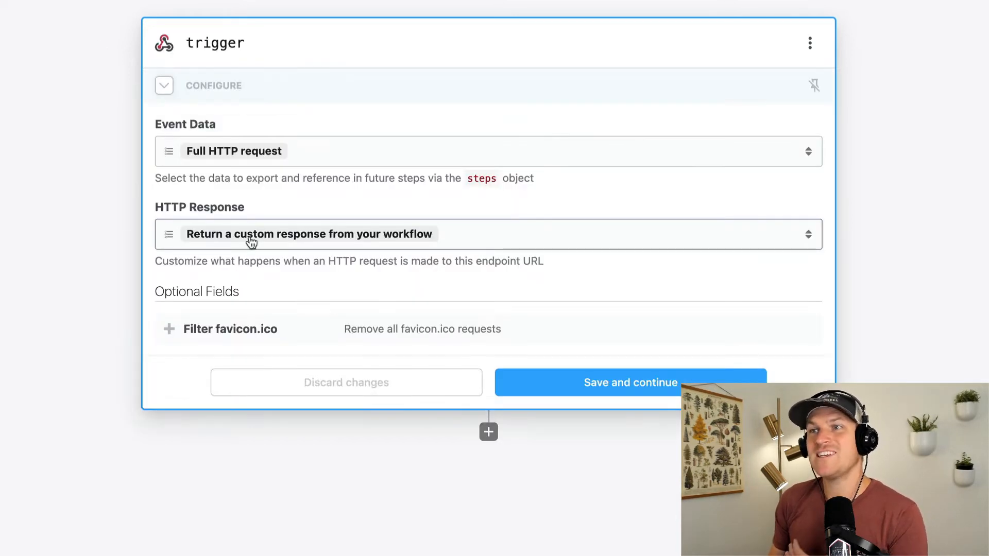
pyautogui.moveTo(327, 255)
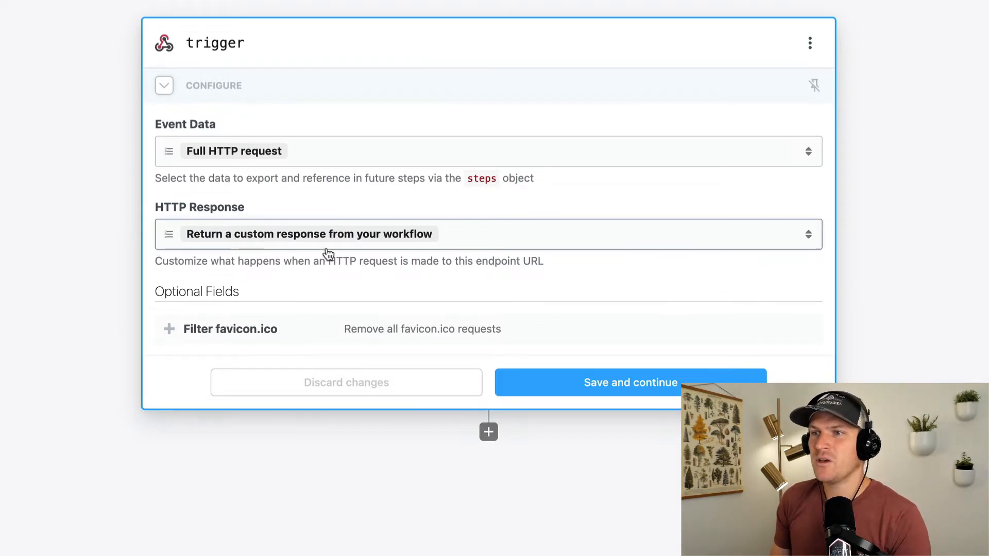
pyautogui.click(630, 382)
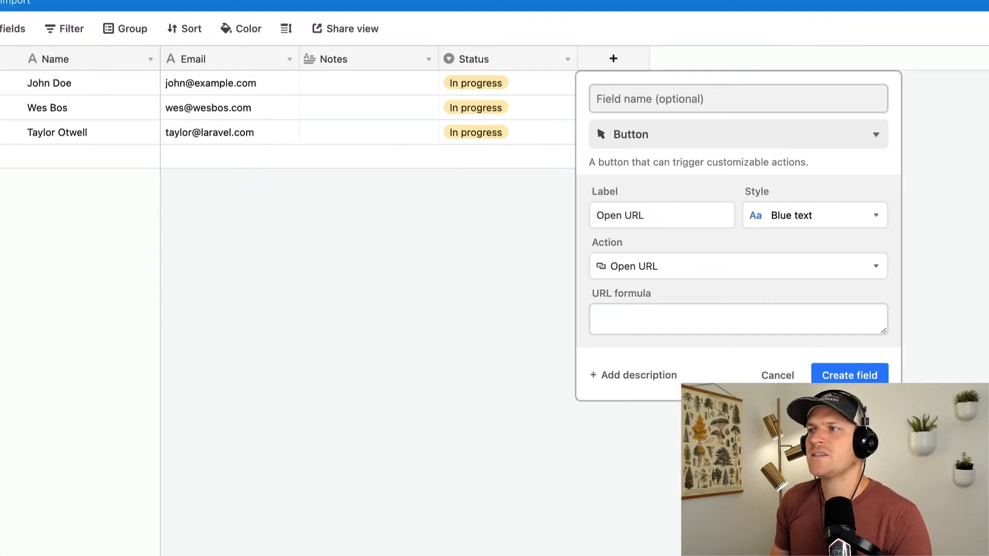
pyautogui.write('https://eow0gbdg8b4l5r1.m.pipedream.net')
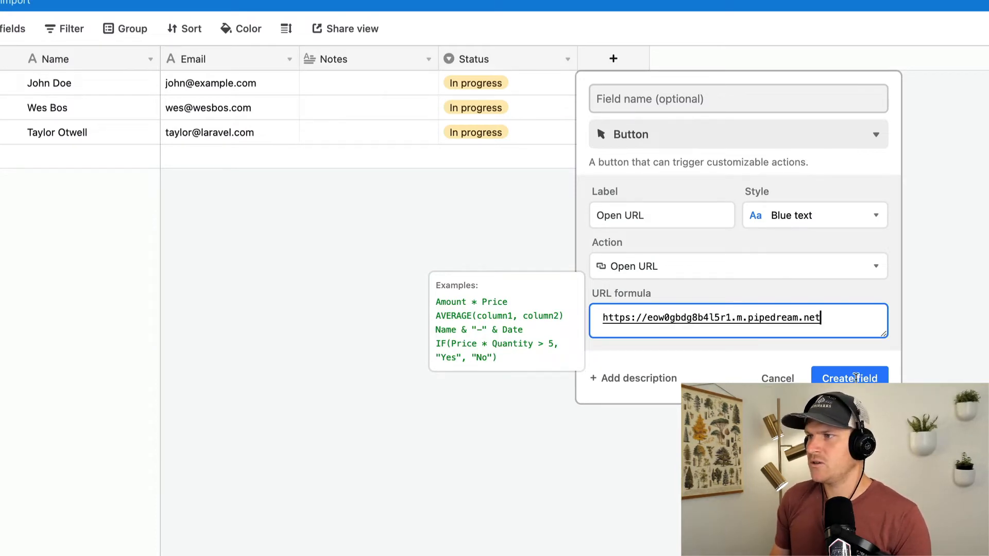
pyautogui.click(849, 378)
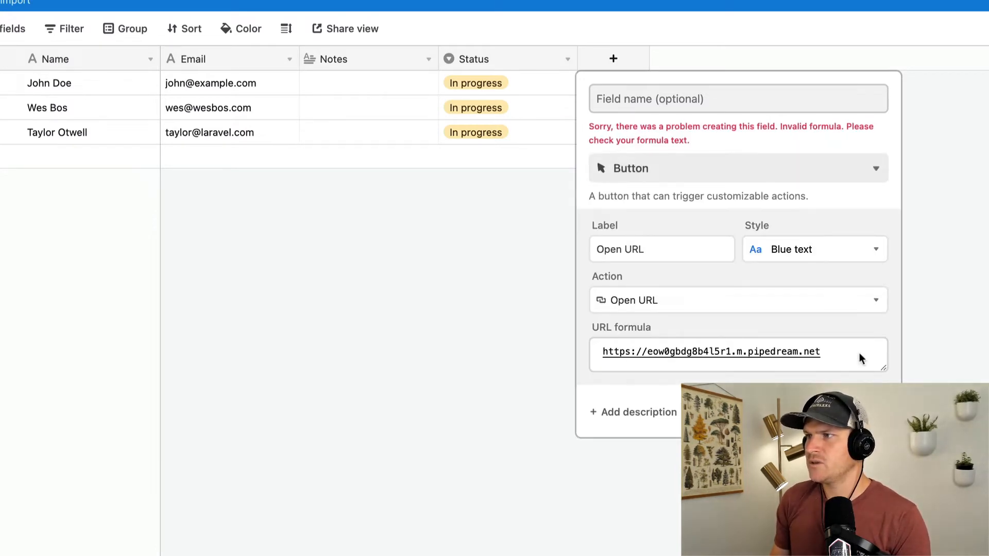
pyautogui.click(711, 353)
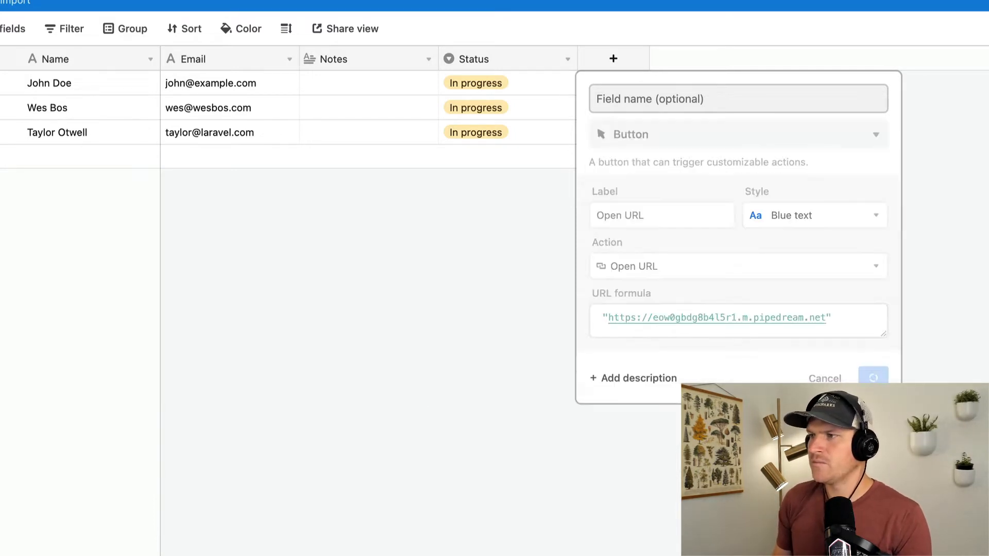
pyautogui.click(873, 378)
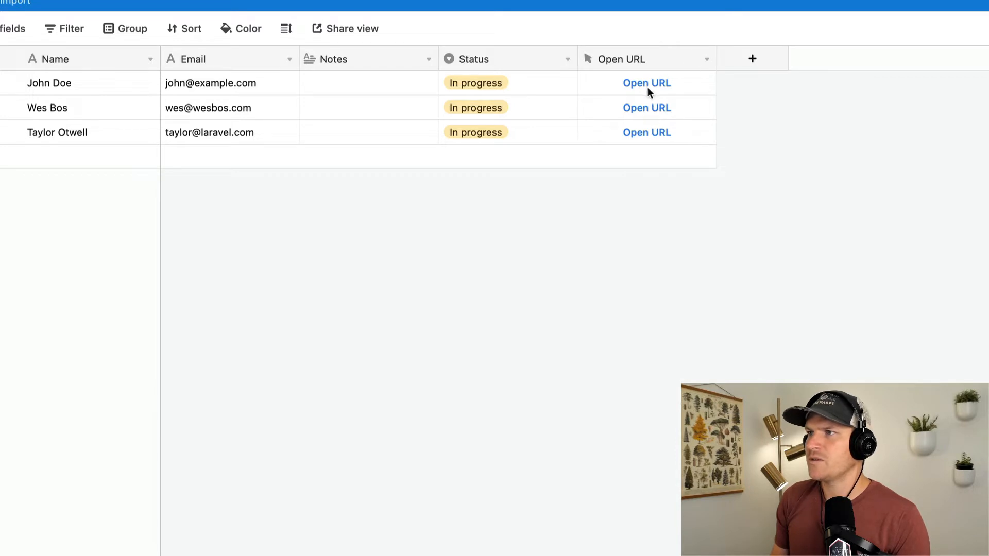
pyautogui.moveTo(684, 59)
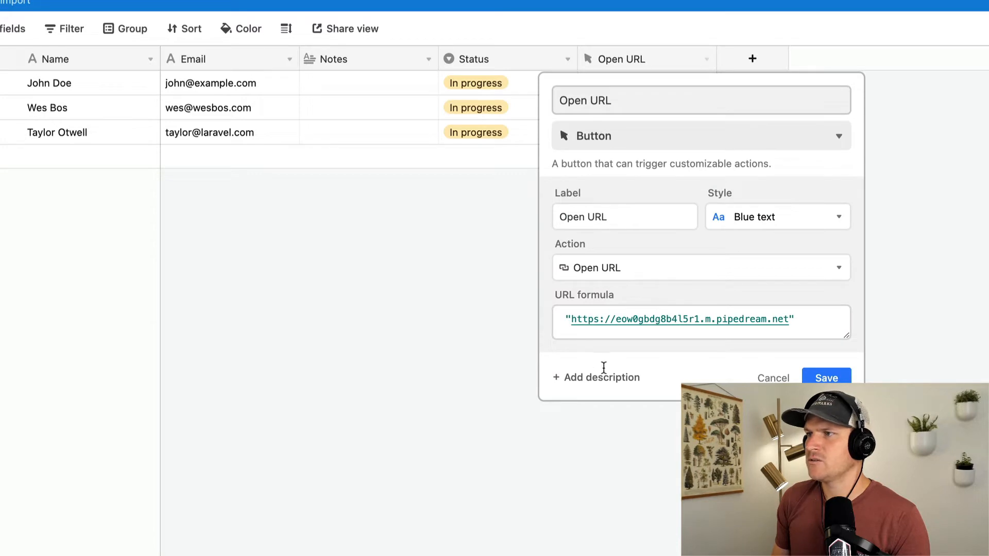
# Style the Open URL buttons as Solid blue.
pyautogui.click(777, 216)
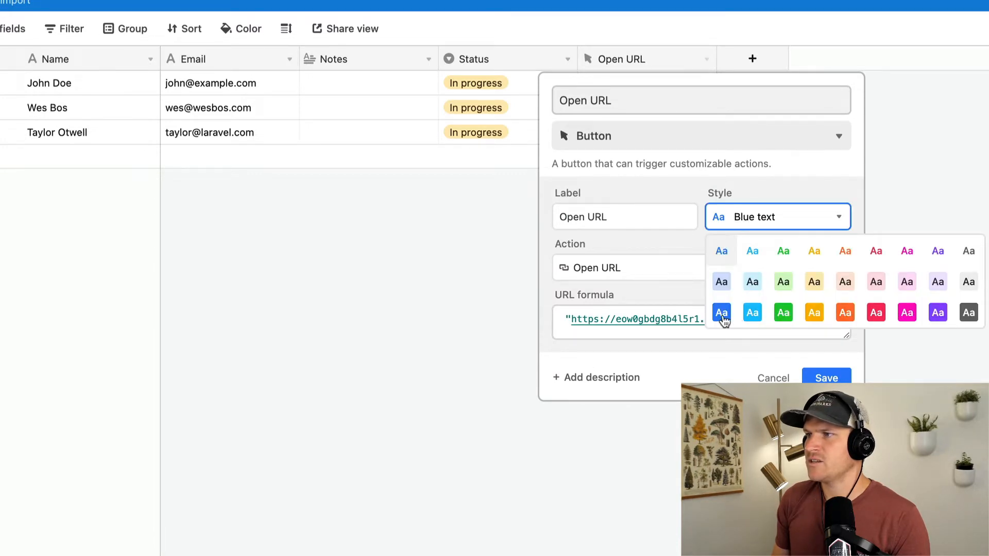
pyautogui.click(826, 378)
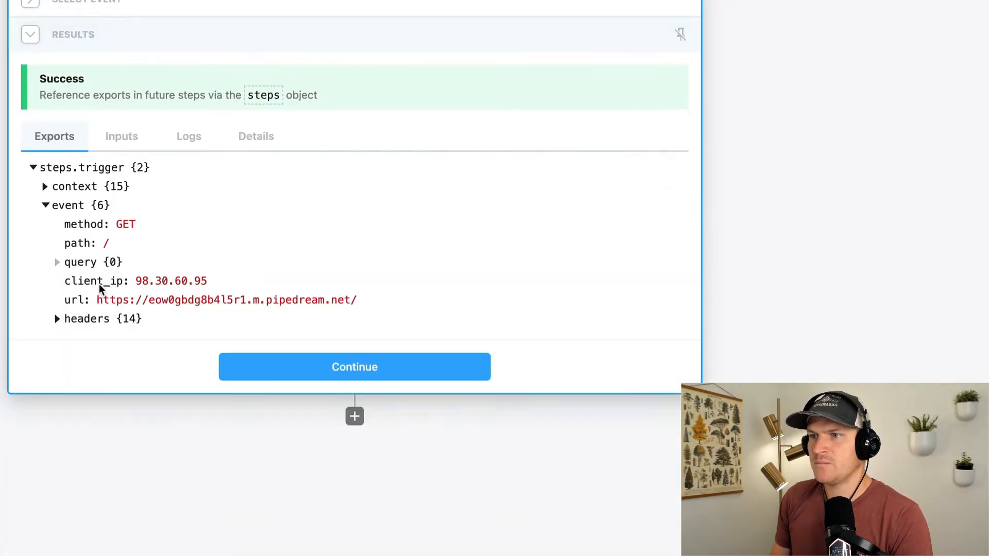
pyautogui.moveTo(221, 320)
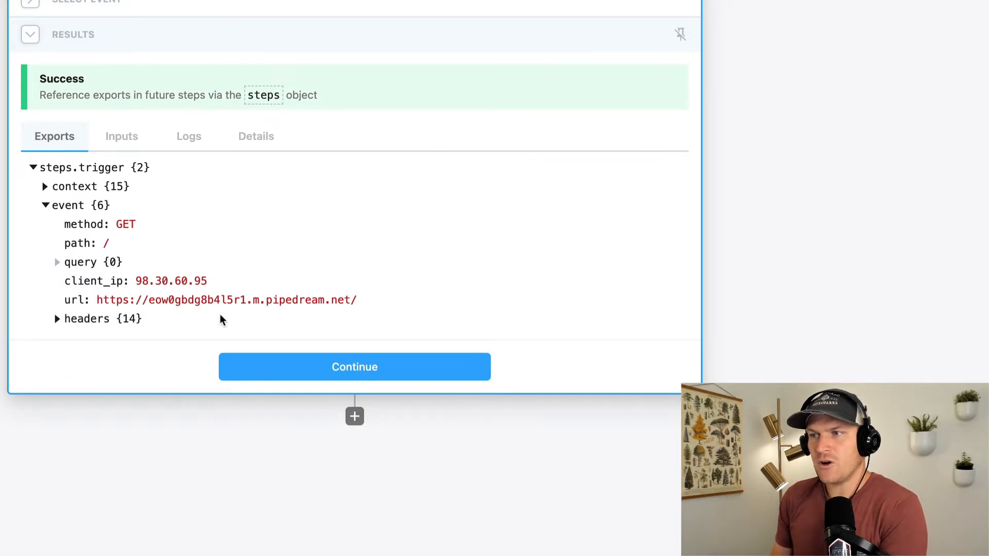
pyautogui.moveTo(236, 314)
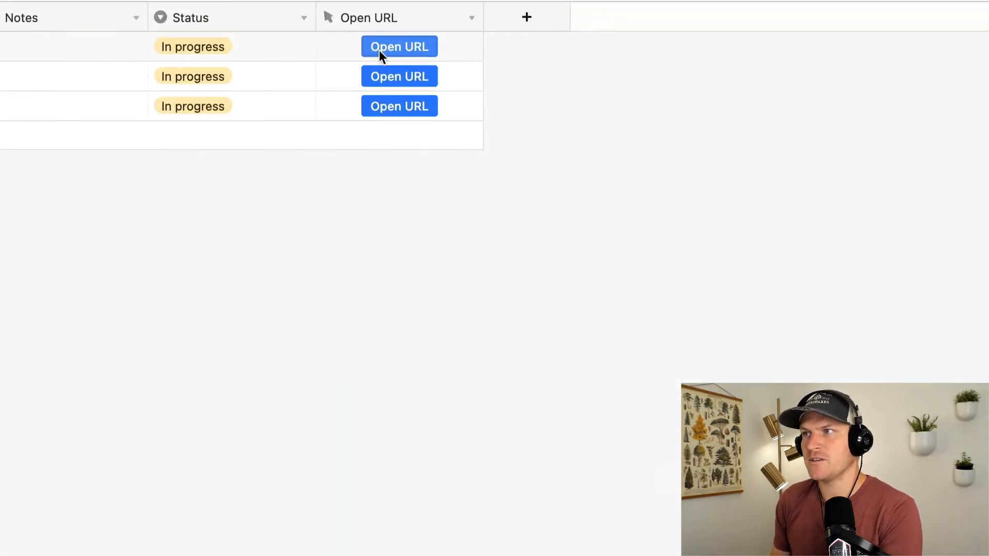
pyautogui.moveTo(391, 105)
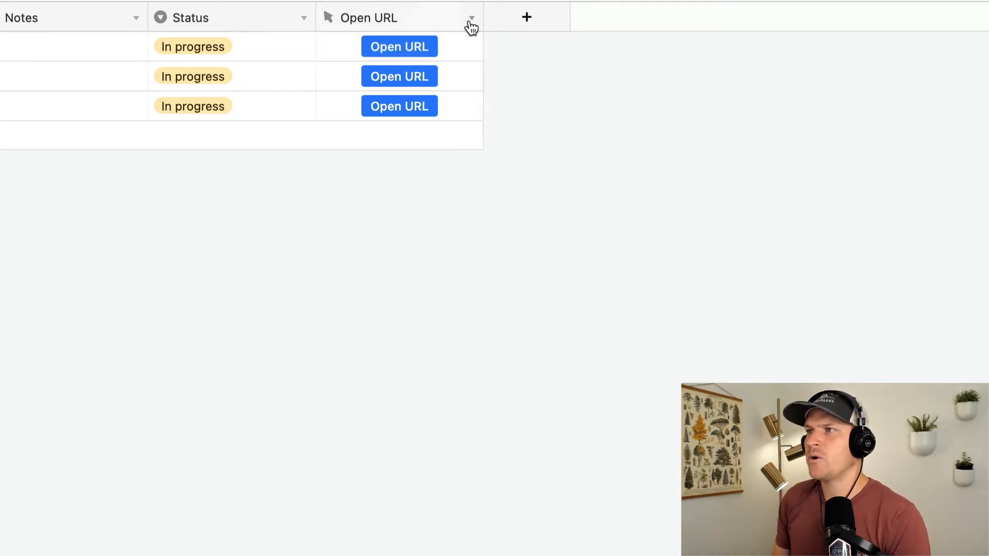
# Append ?email=" & Email to the Open URL button's formula and save it.
pyautogui.click(470, 18)
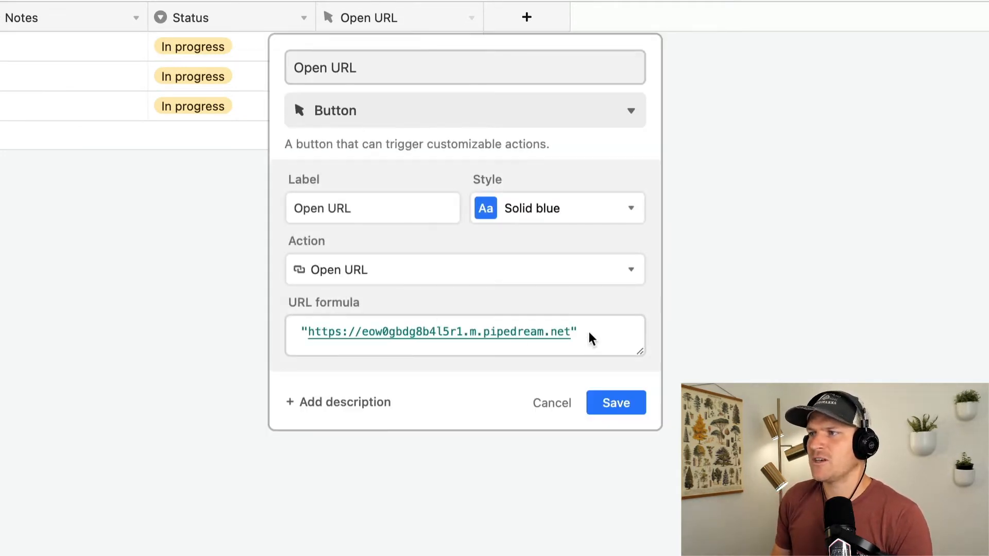
pyautogui.click(435, 333)
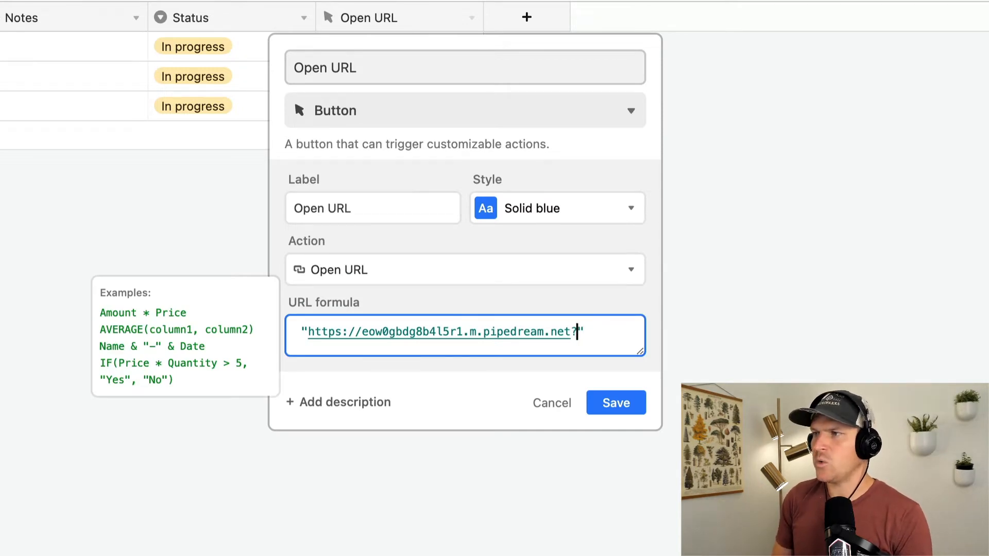
pyautogui.write('?email')
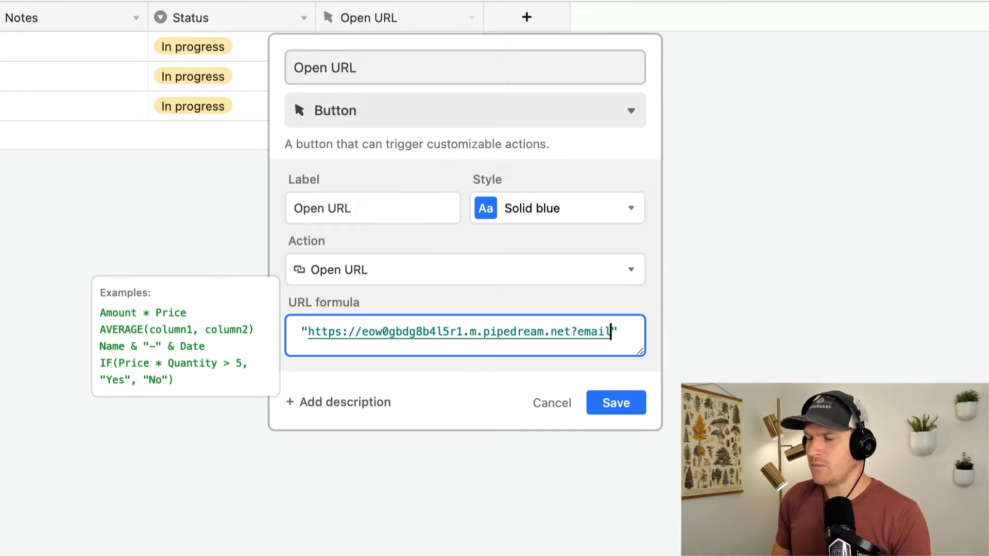
pyautogui.write('="')
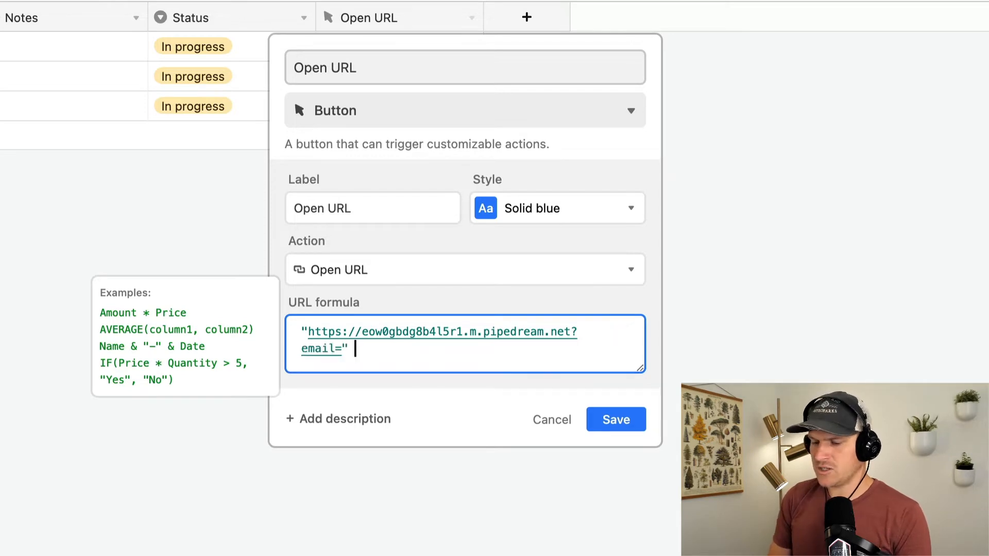
pyautogui.write('& Email')
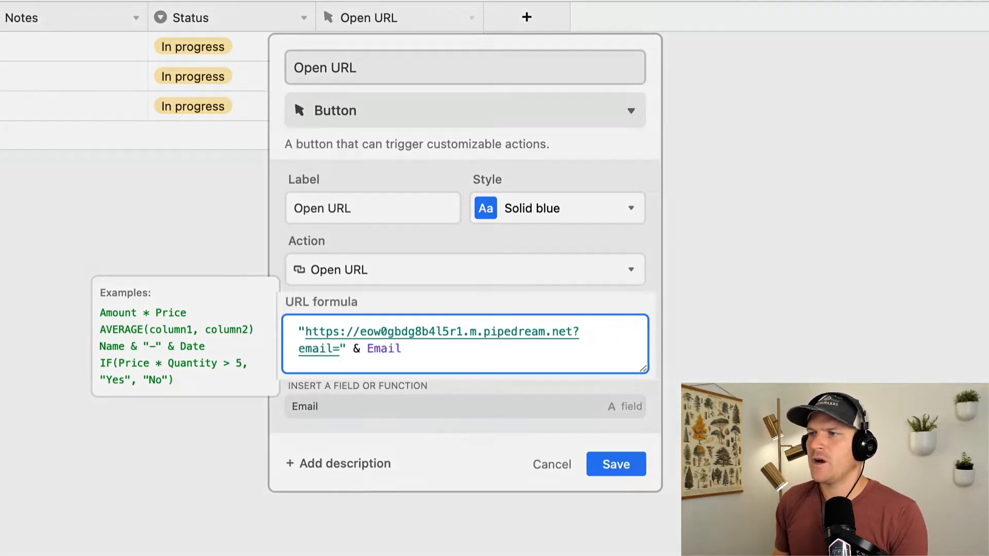
pyautogui.click(442, 344)
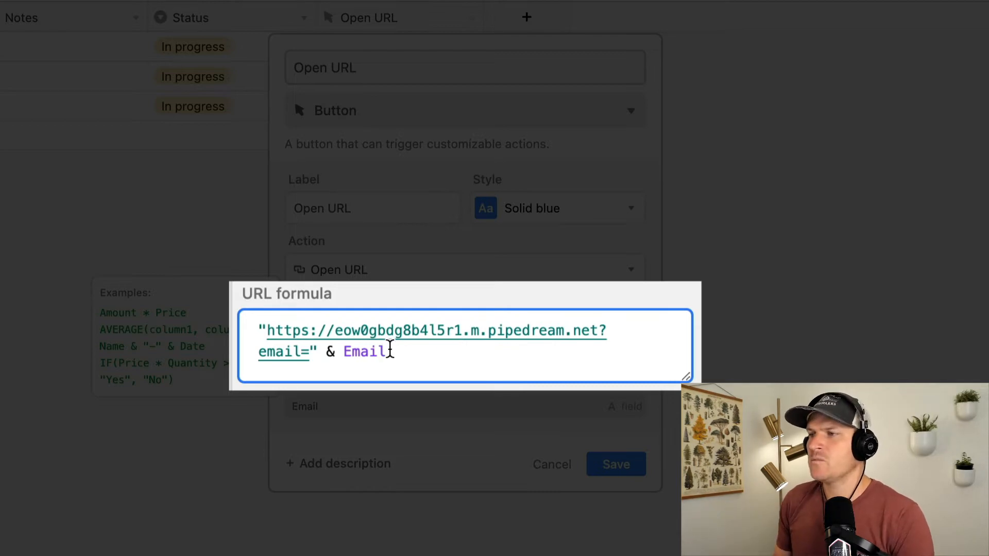
pyautogui.moveTo(508, 362)
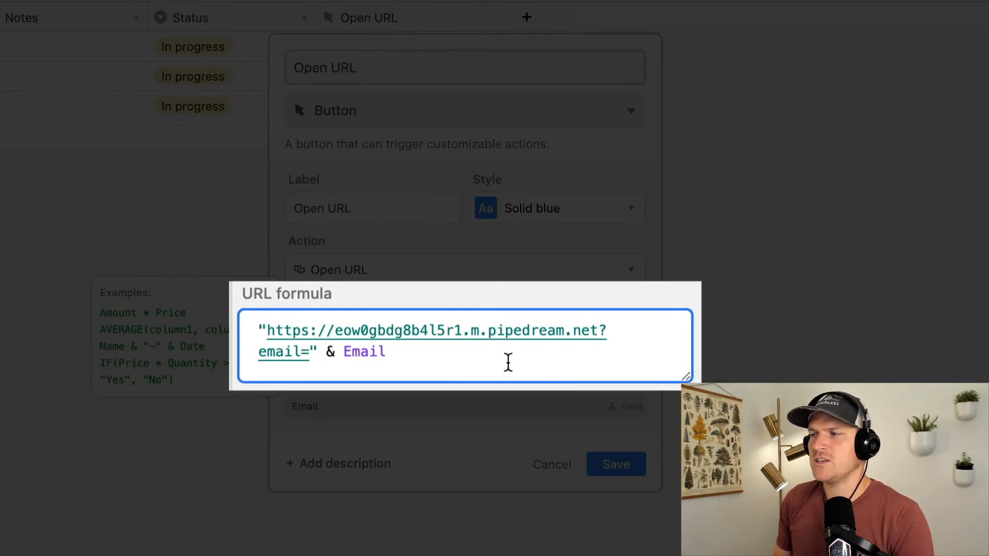
pyautogui.click(615, 464)
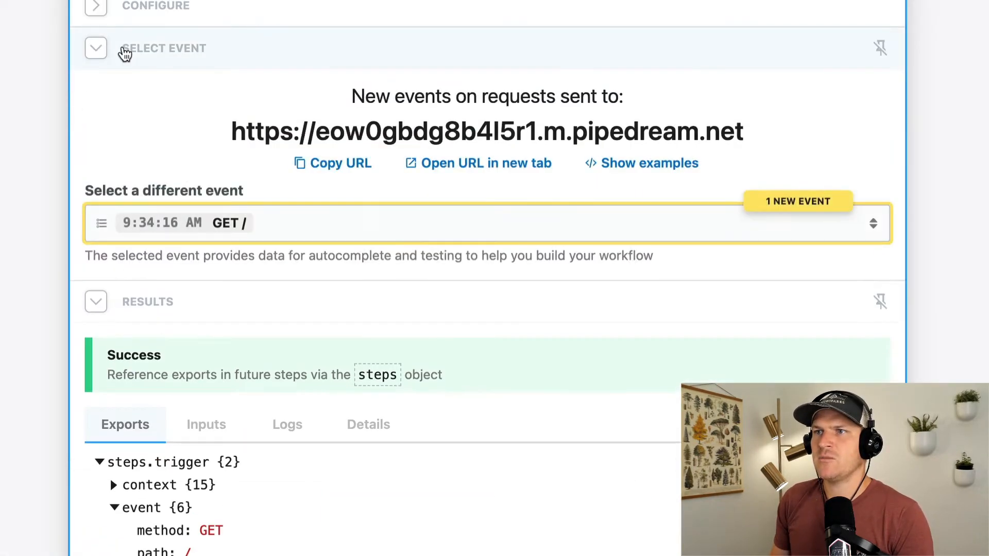
pyautogui.moveTo(311, 227)
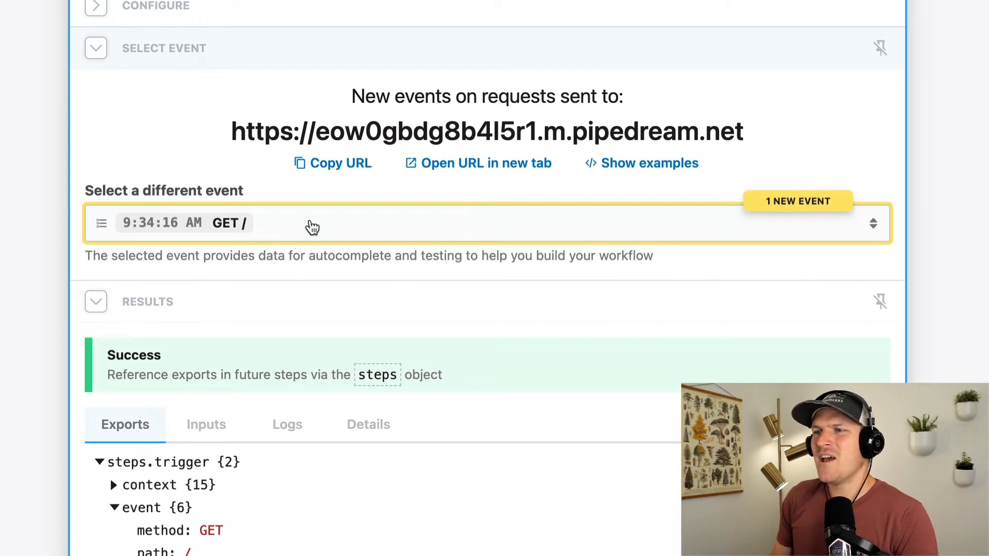
# Select the newest test event and expand its query to show the email parameter.
pyautogui.click(442, 222)
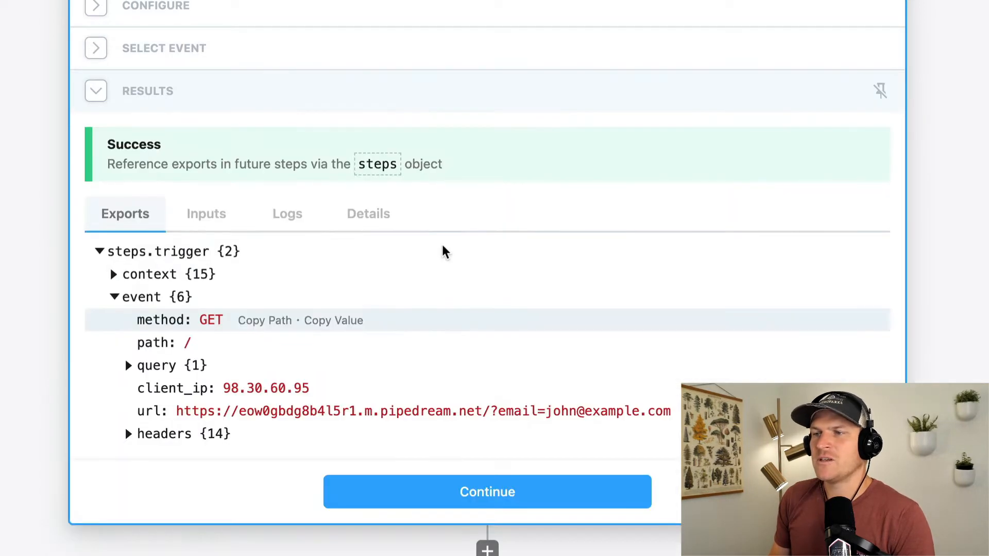
pyautogui.moveTo(133, 372)
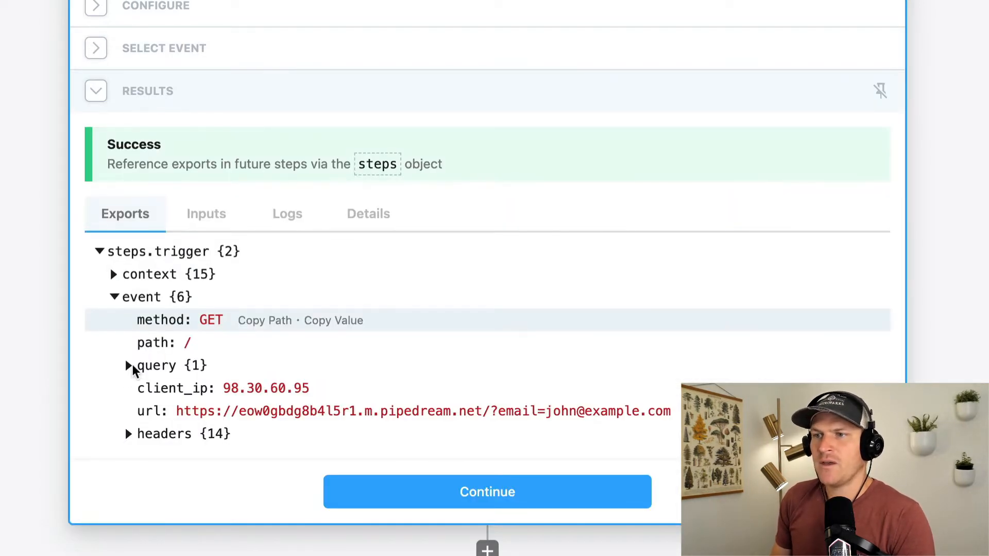
pyautogui.click(127, 365)
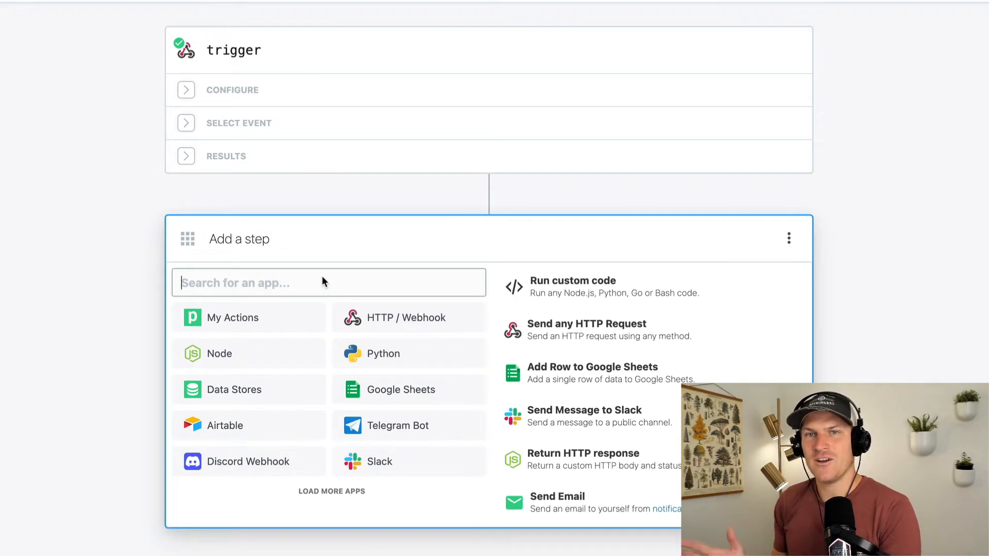
# Add an Airtable List Records step on the Users Affected by Bug base and table.
pyautogui.write('airtable')
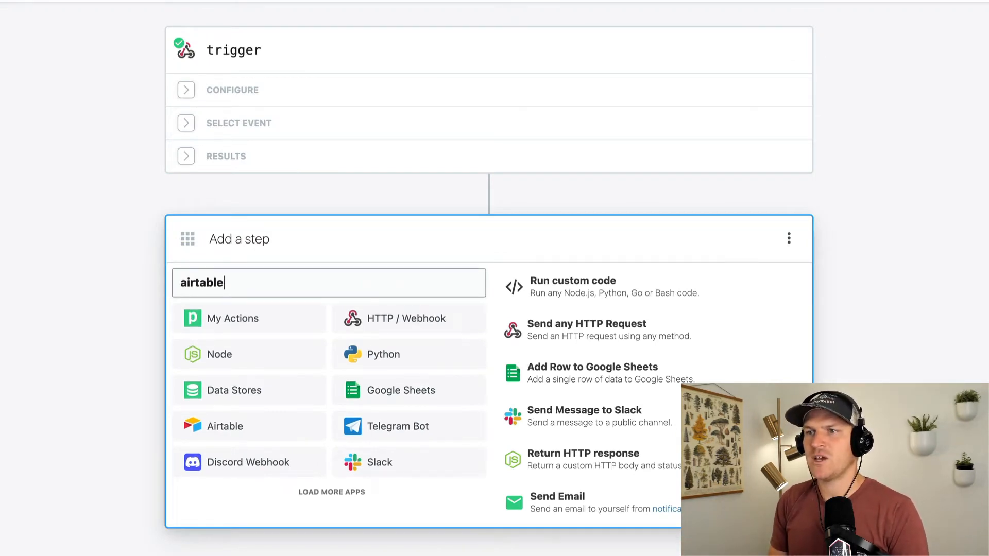
pyautogui.write('airtable')
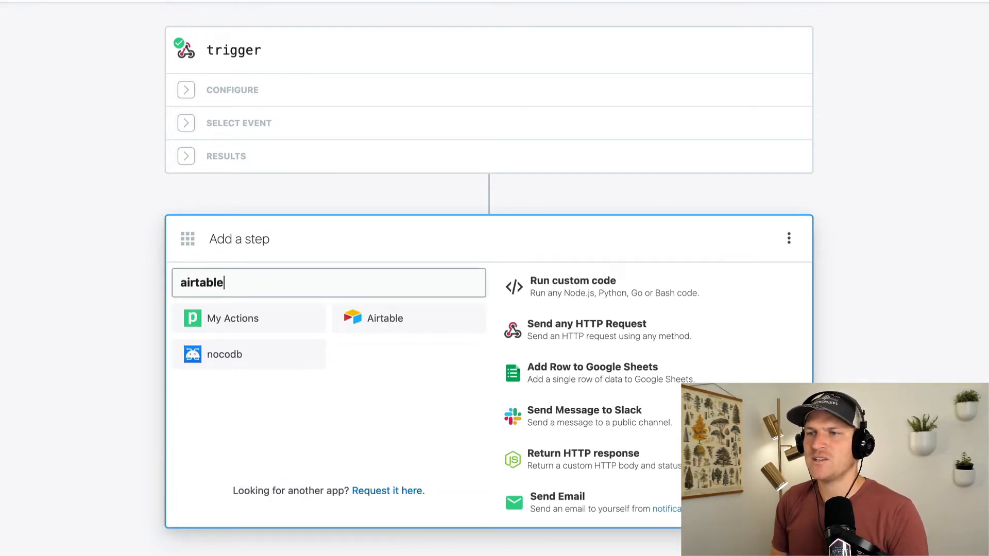
pyautogui.click(384, 319)
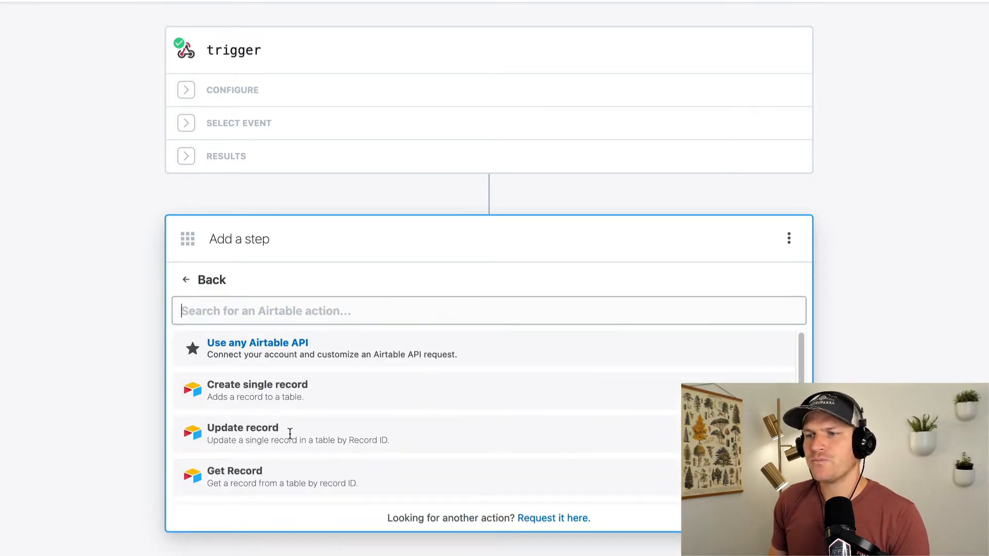
pyautogui.scroll(-3)
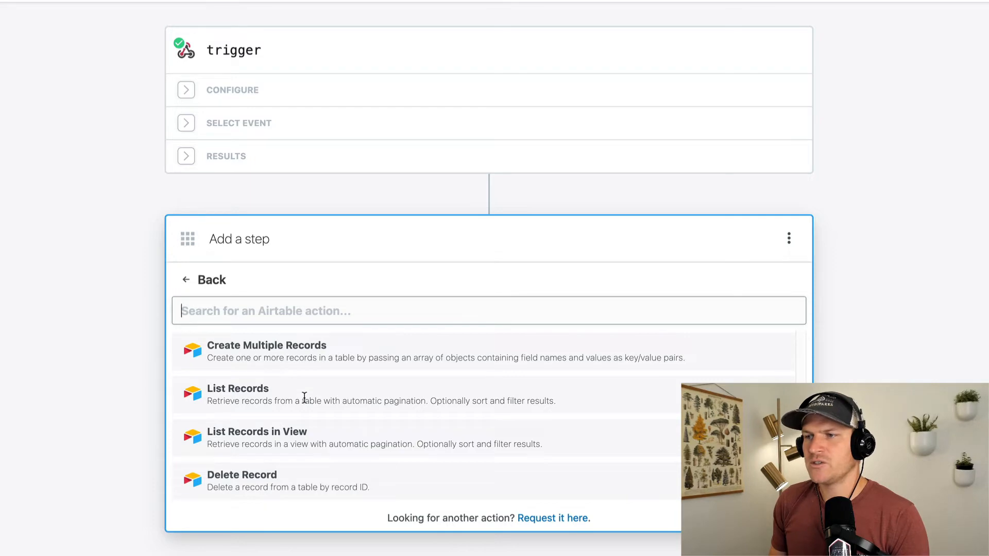
pyautogui.click(238, 389)
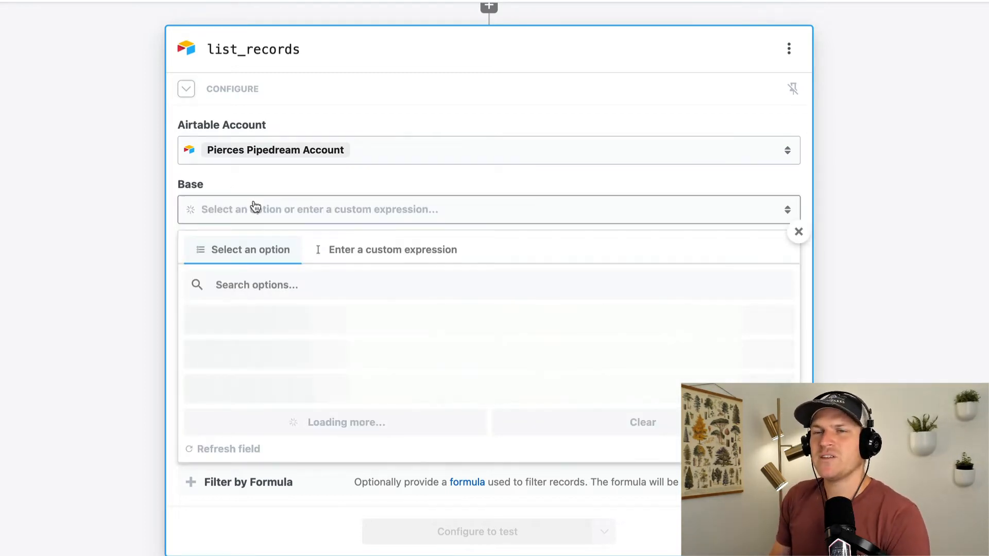
pyautogui.click(265, 318)
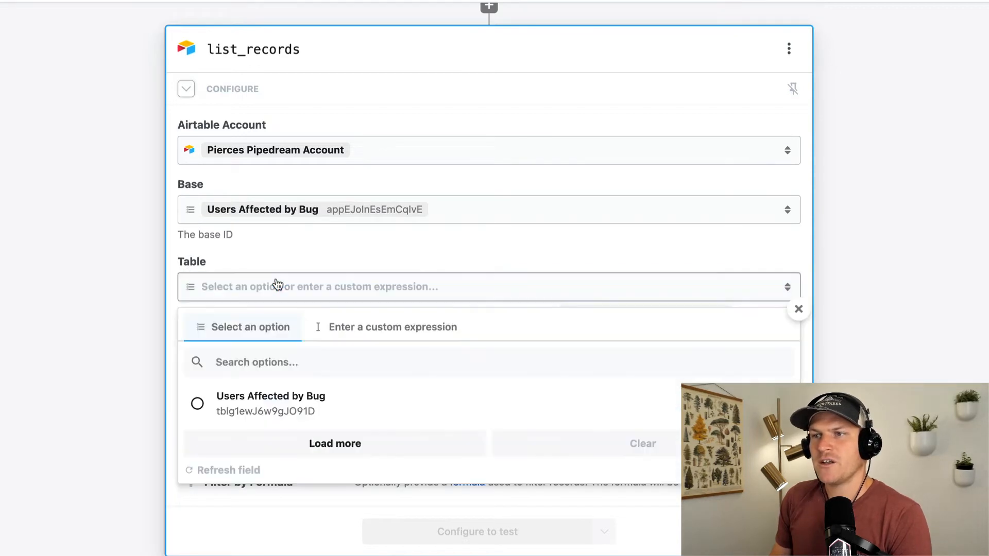
pyautogui.click(270, 403)
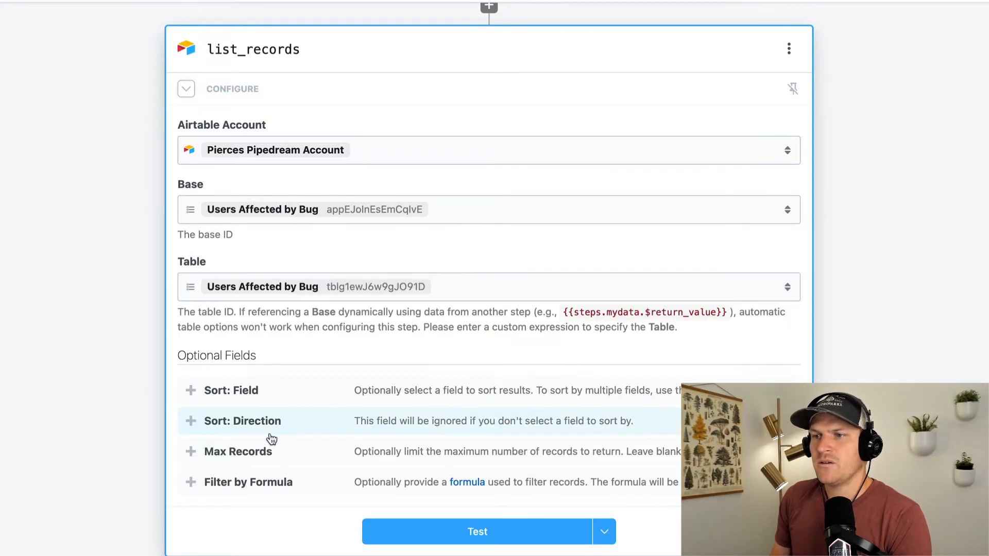
pyautogui.moveTo(251, 496)
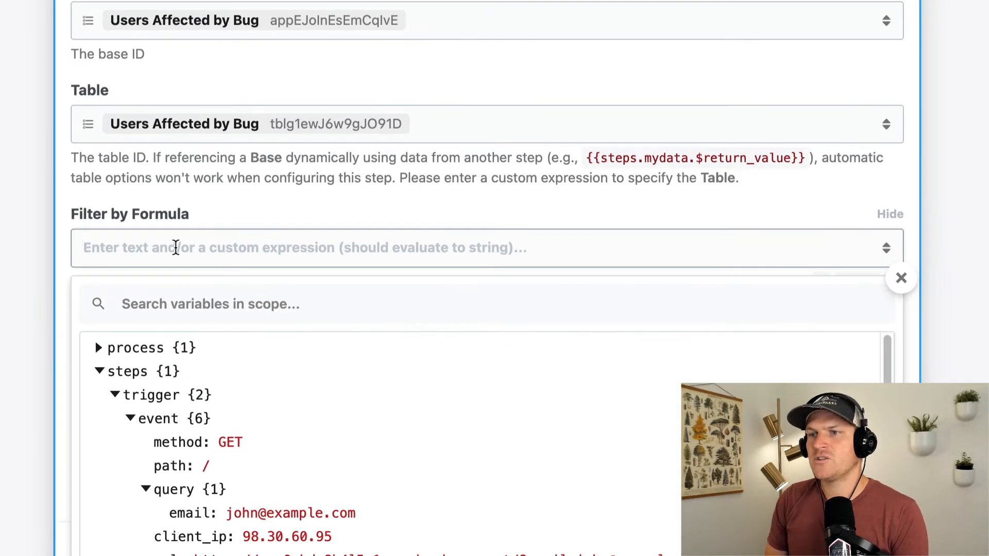
# Filter by formula Email="{{steps.trigger.event.query.email}}".
pyautogui.write('Email')
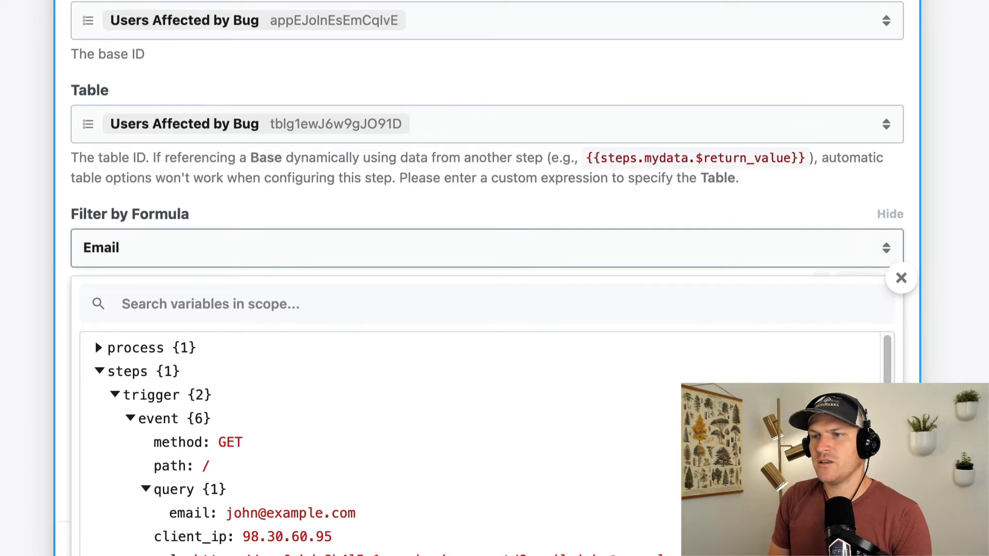
pyautogui.write('="')
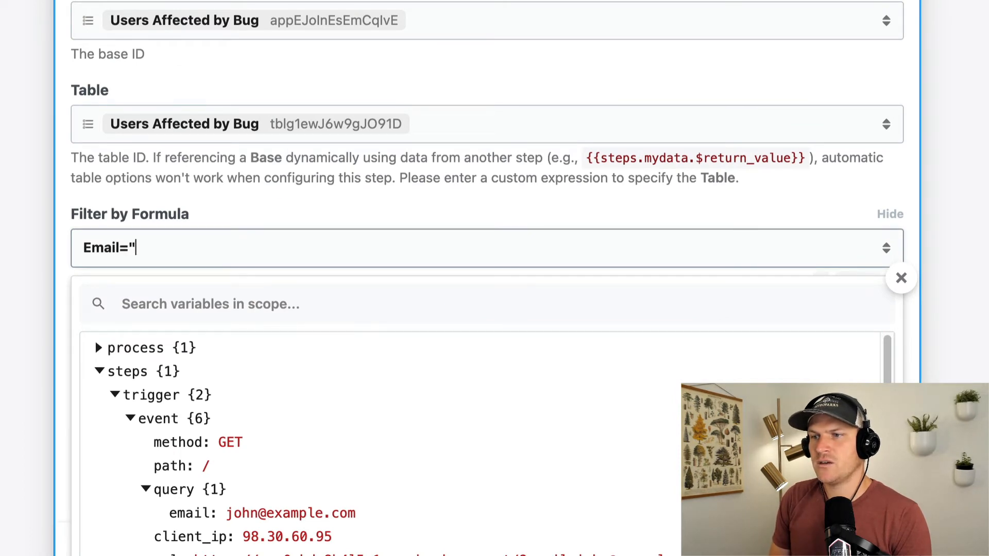
pyautogui.write('{{steps.trigger.event.query.email}}')
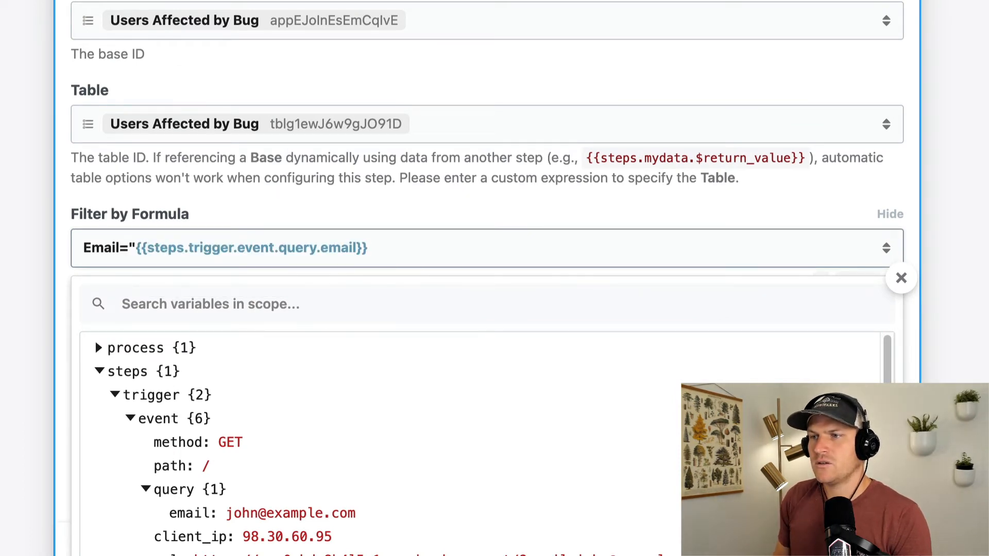
pyautogui.write('"')
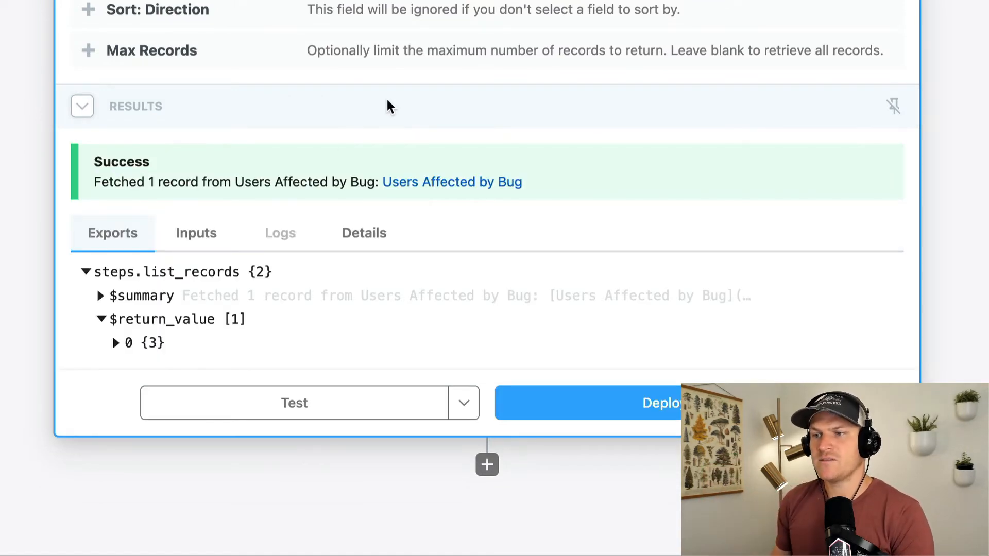
# Expand the first returned record and its fields, showing Status In progress.
pyautogui.click(115, 342)
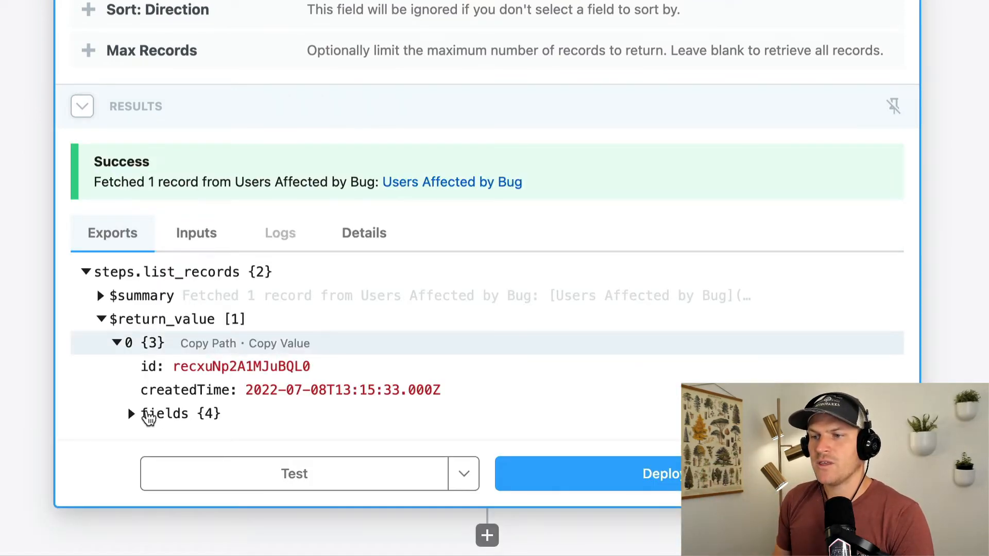
pyautogui.click(131, 414)
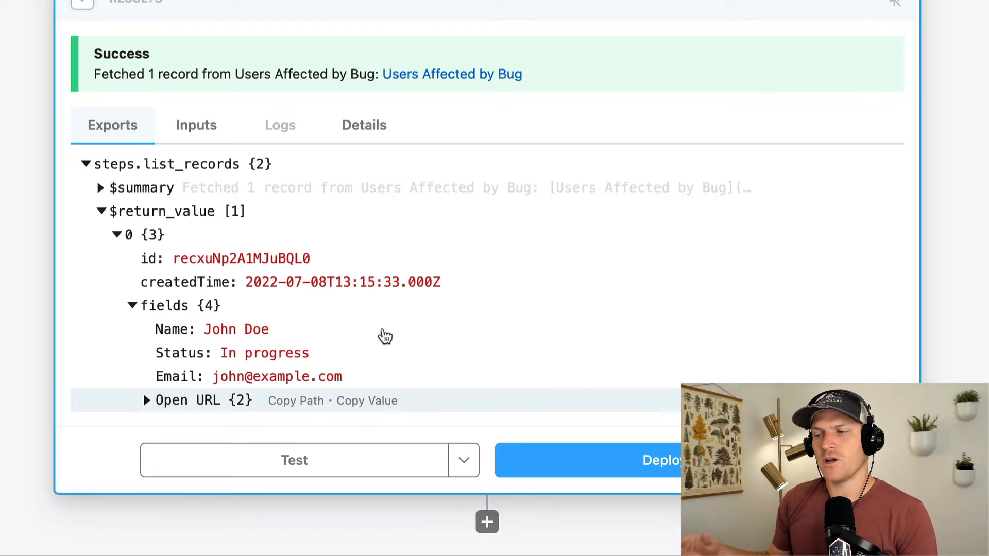
pyautogui.moveTo(478, 420)
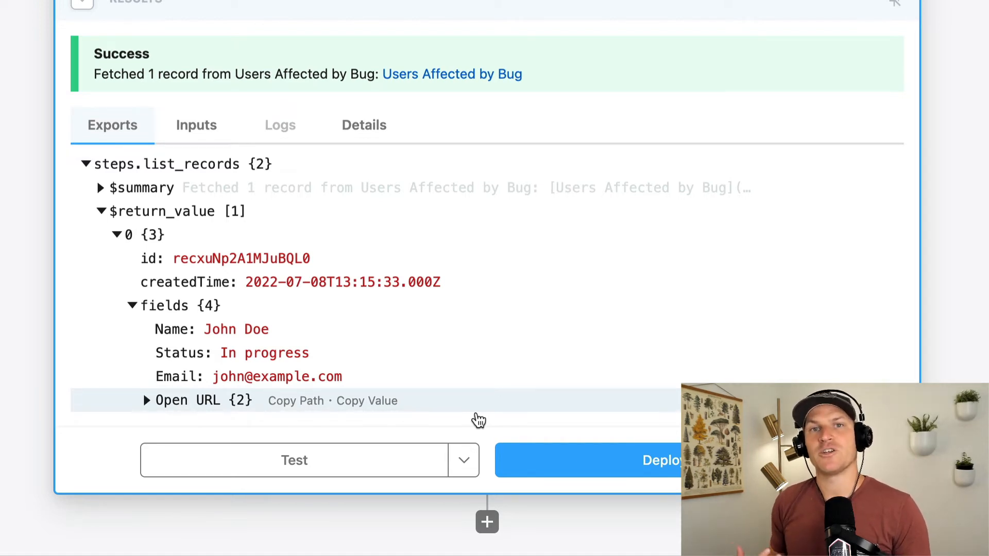
pyautogui.scroll(-3)
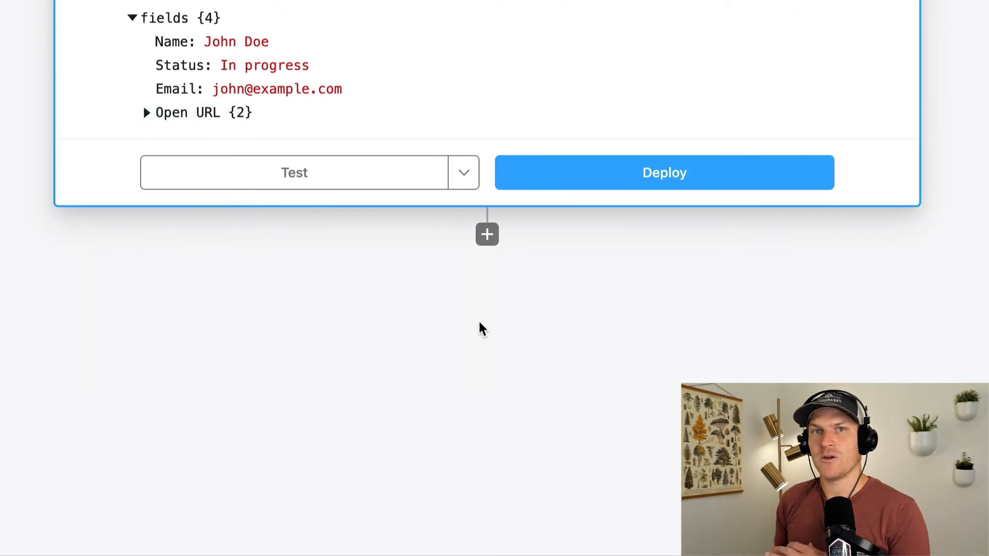
# Add an Airtable Update record step and copy the fetched record's ID path.
pyautogui.click(486, 234)
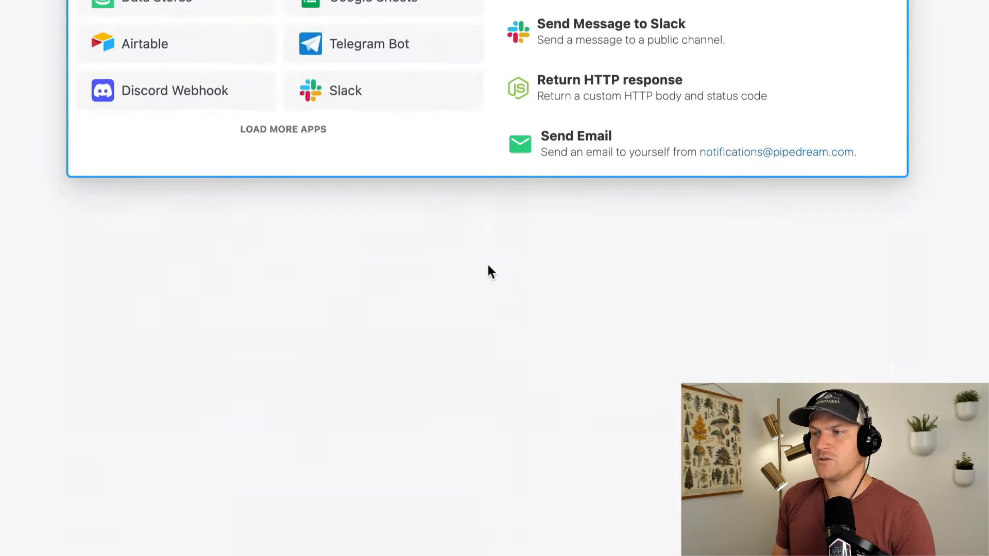
pyautogui.write('airt')
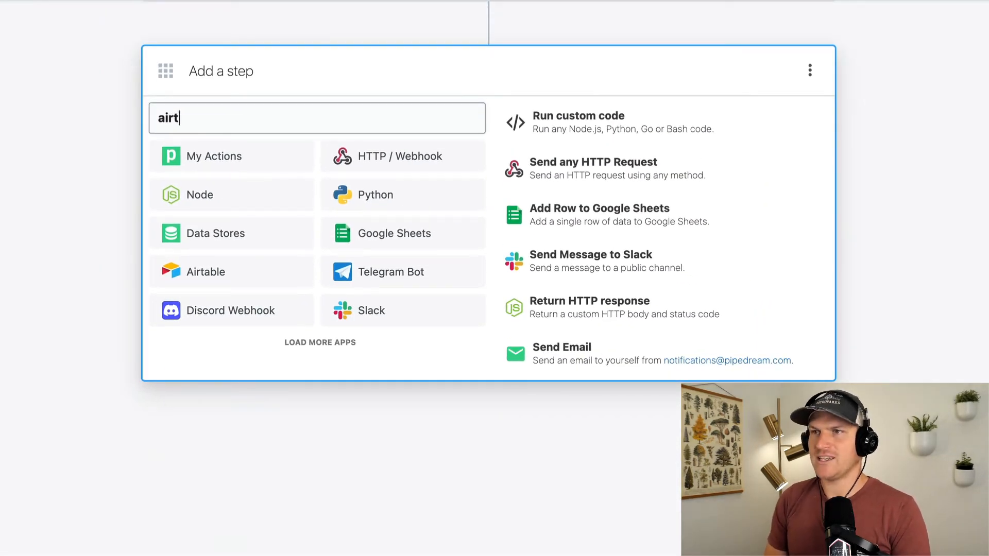
pyautogui.click(206, 271)
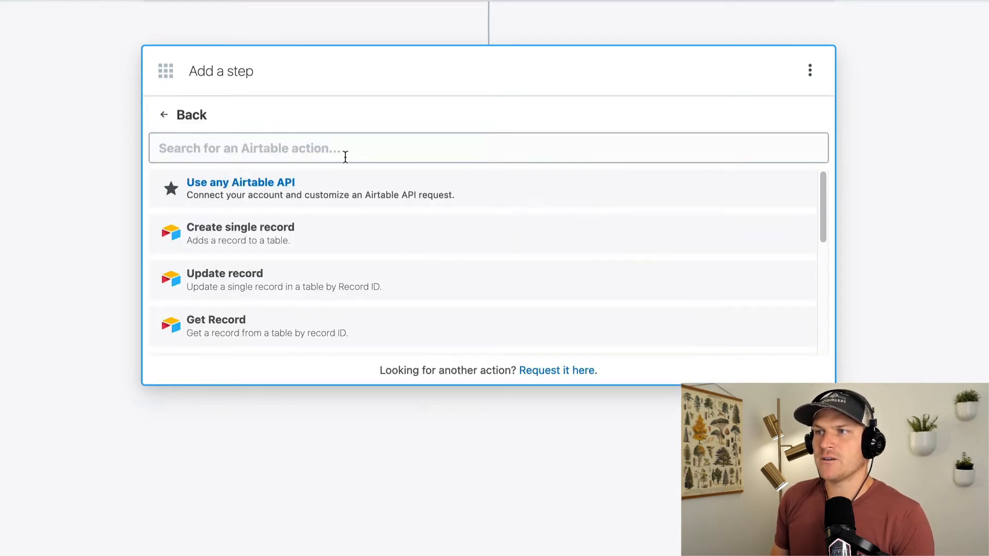
pyautogui.click(224, 273)
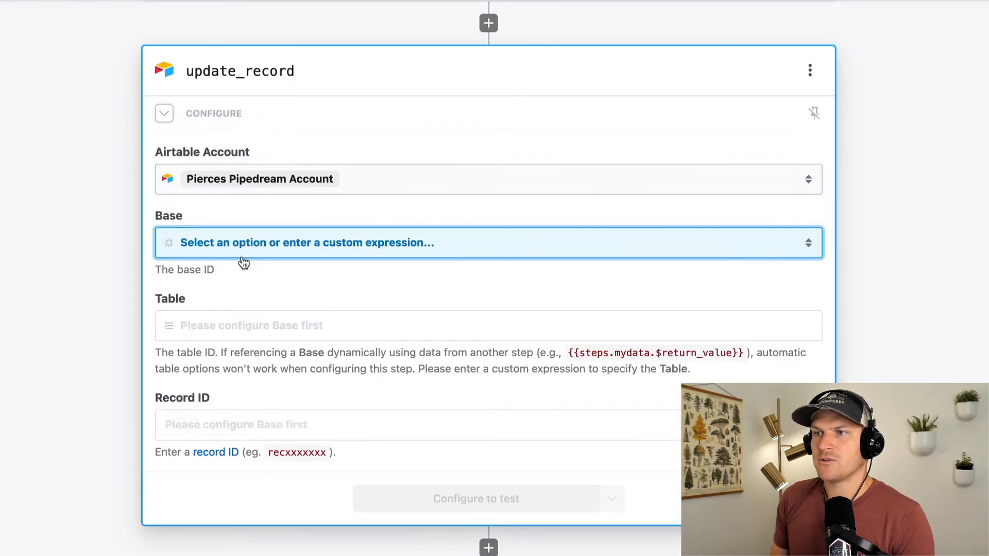
pyautogui.moveTo(297, 246)
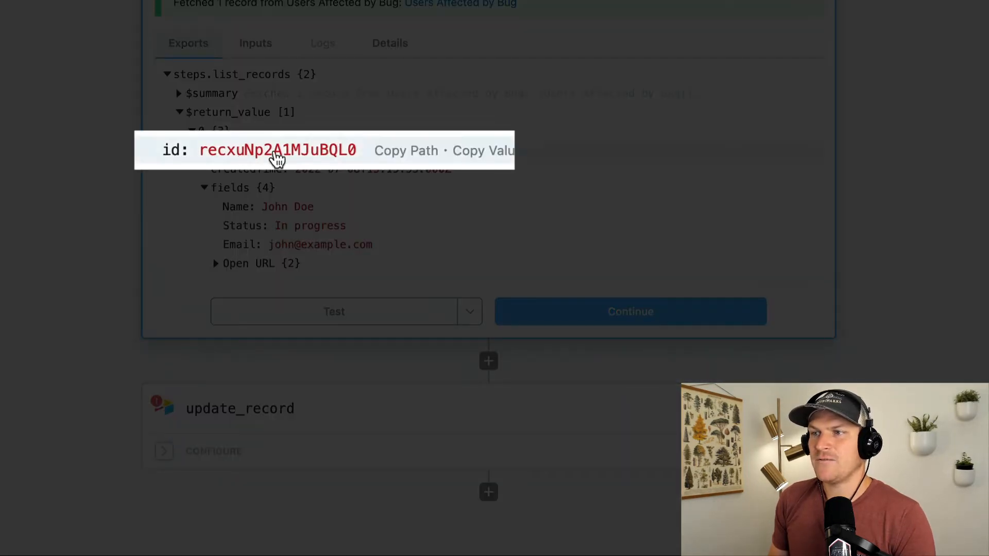
pyautogui.click(406, 150)
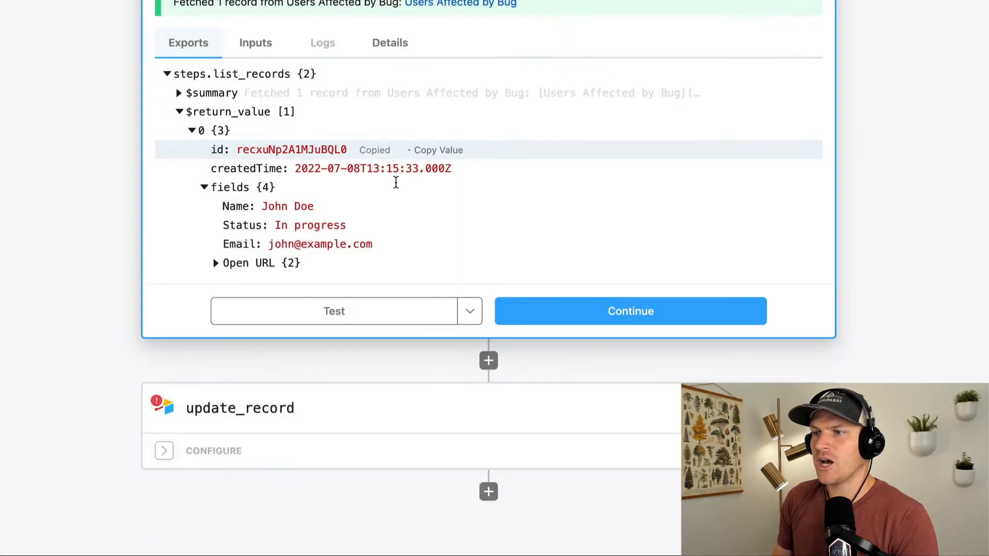
# Set Record ID to {{steps.list_records.$return_value[0].id}}, Status to Done, and test the step.
pyautogui.click(213, 450)
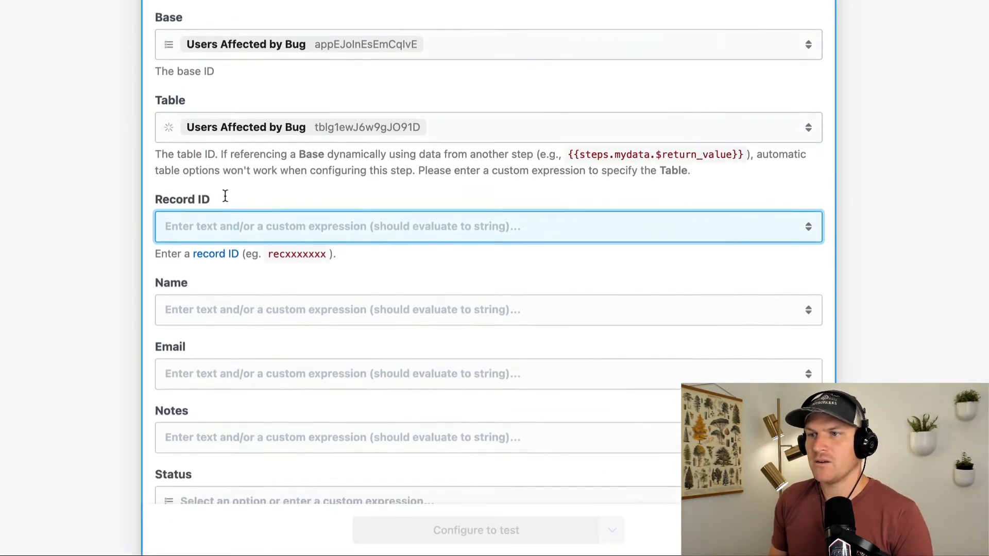
pyautogui.write('{{steps.list_records.$return_value[0].id}}')
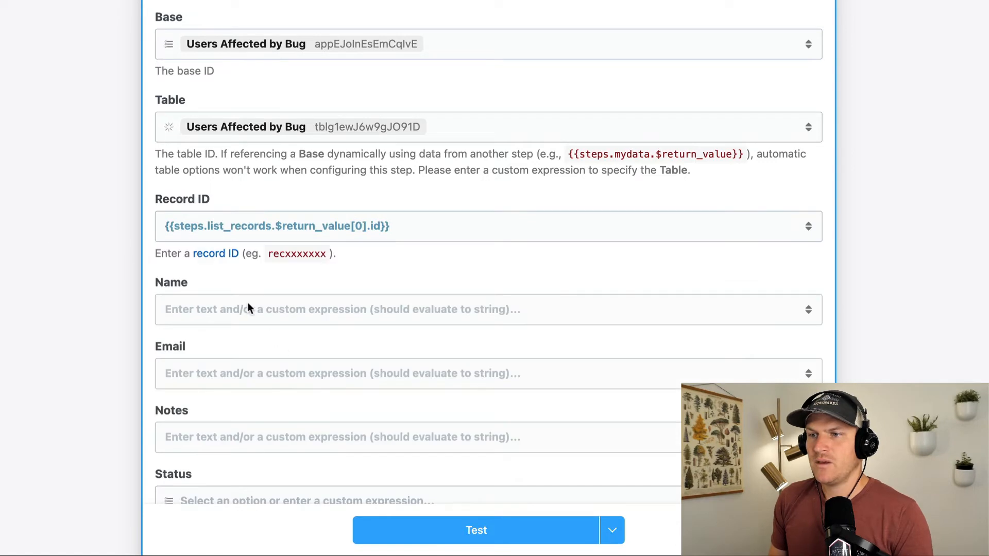
pyautogui.scroll(-3)
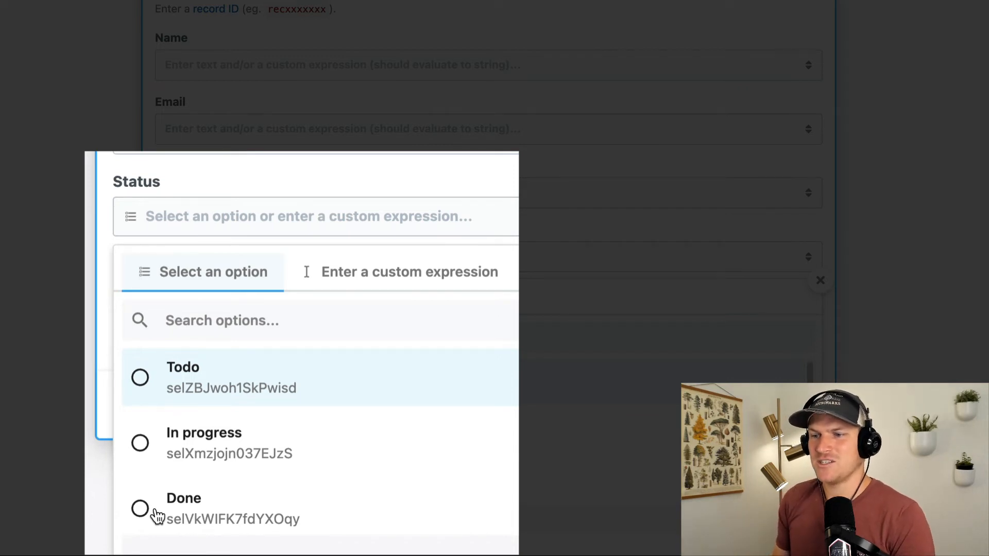
pyautogui.moveTo(172, 536)
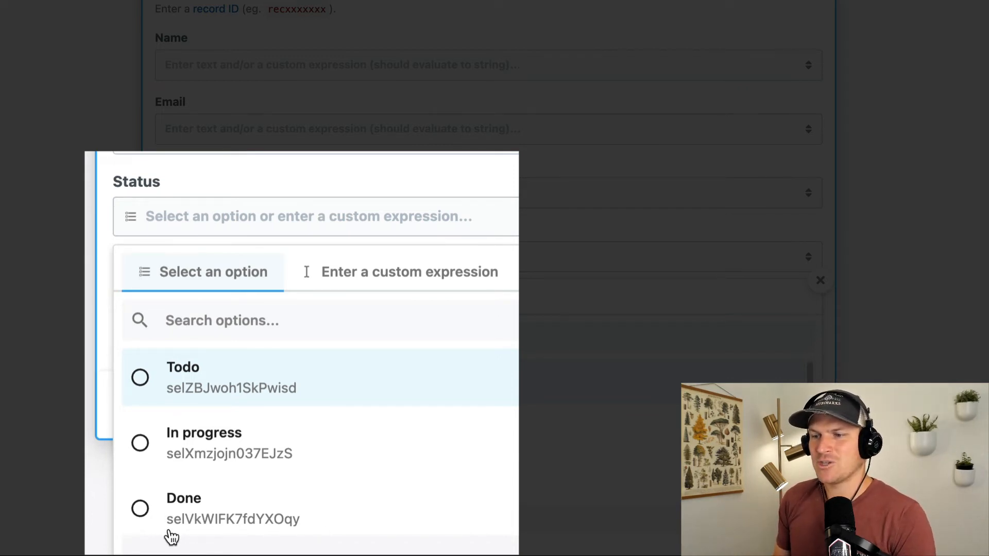
pyautogui.click(184, 508)
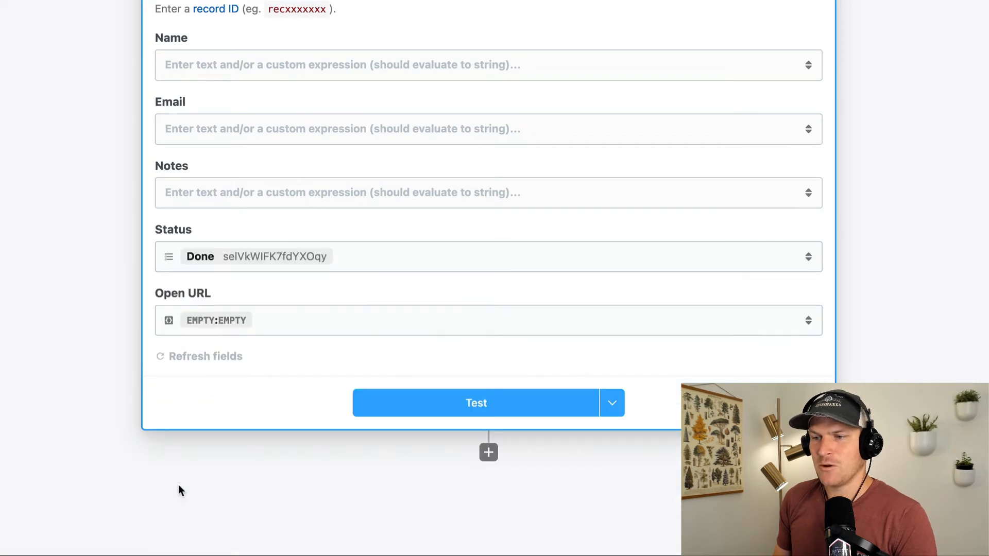
pyautogui.moveTo(470, 400)
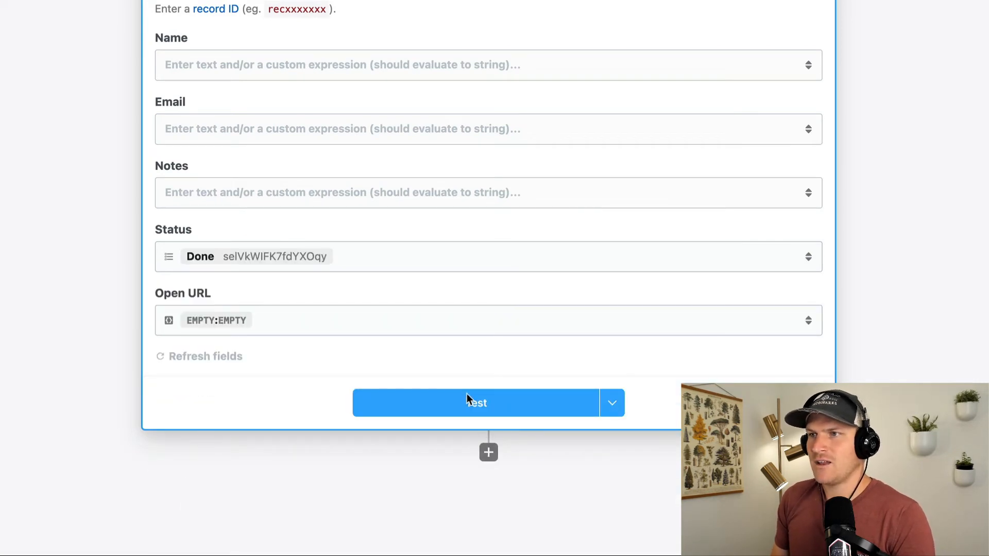
pyautogui.click(475, 403)
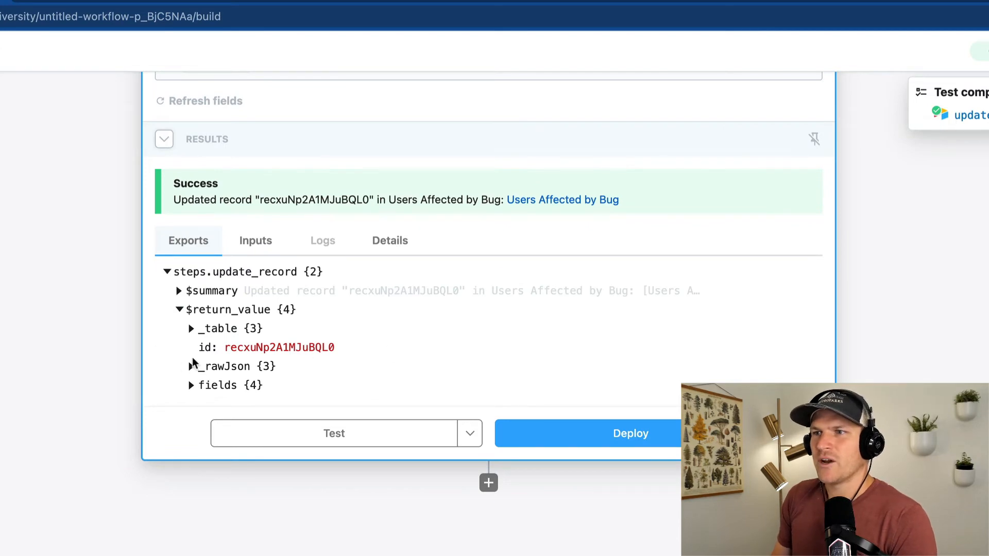
# Verify the Done status in Airtable, then deploy the workflow and dismiss the Congrats dialog.
pyautogui.click(561, 199)
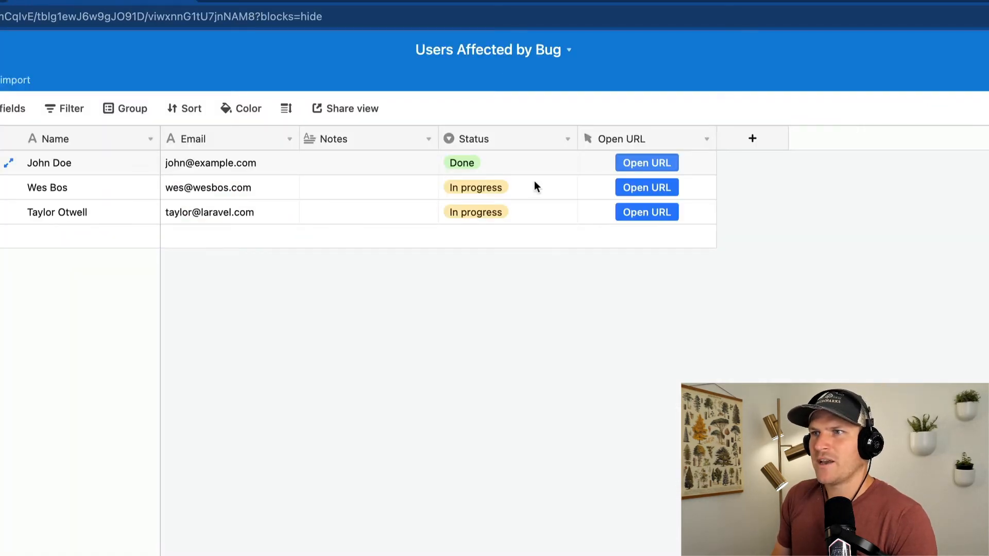
pyautogui.click(462, 163)
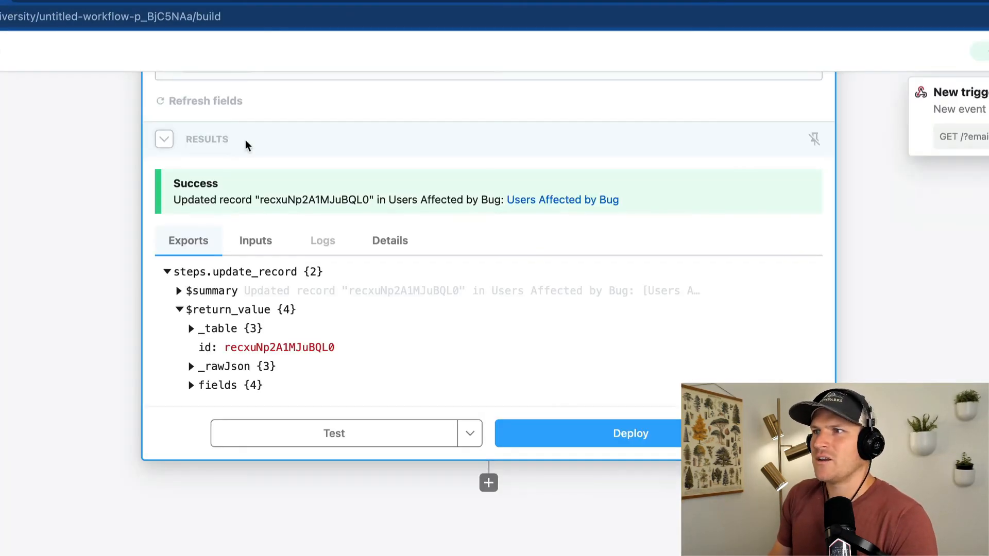
pyautogui.click(561, 199)
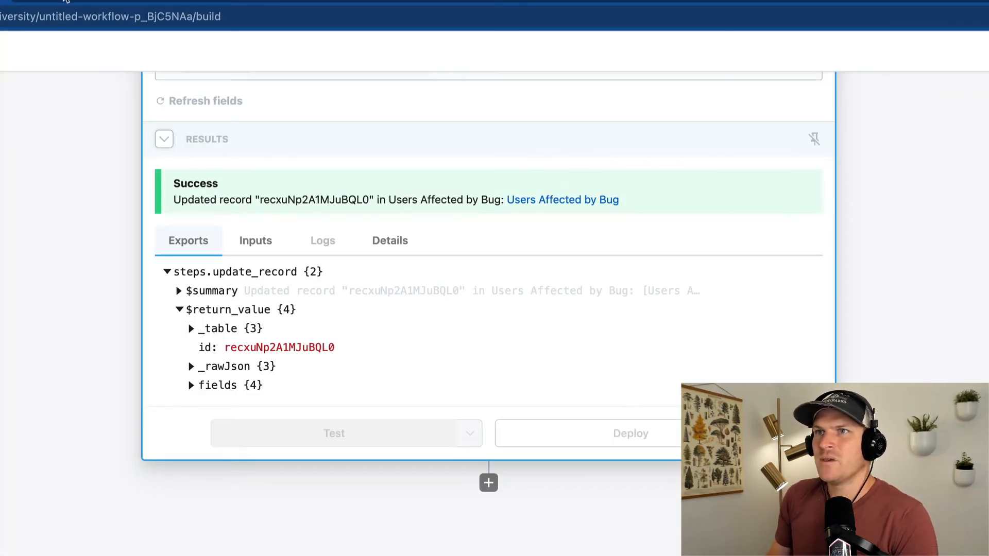
pyautogui.click(630, 434)
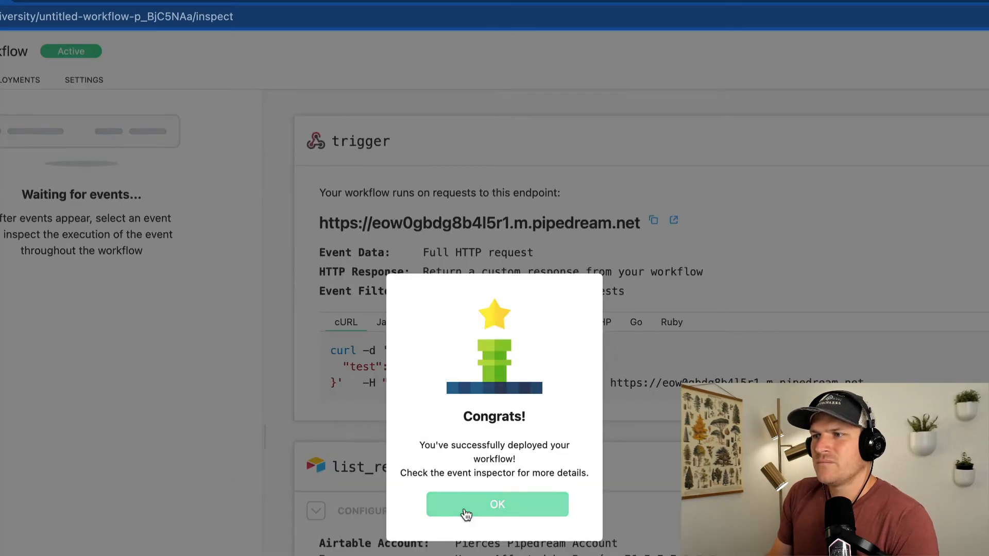
pyautogui.click(497, 504)
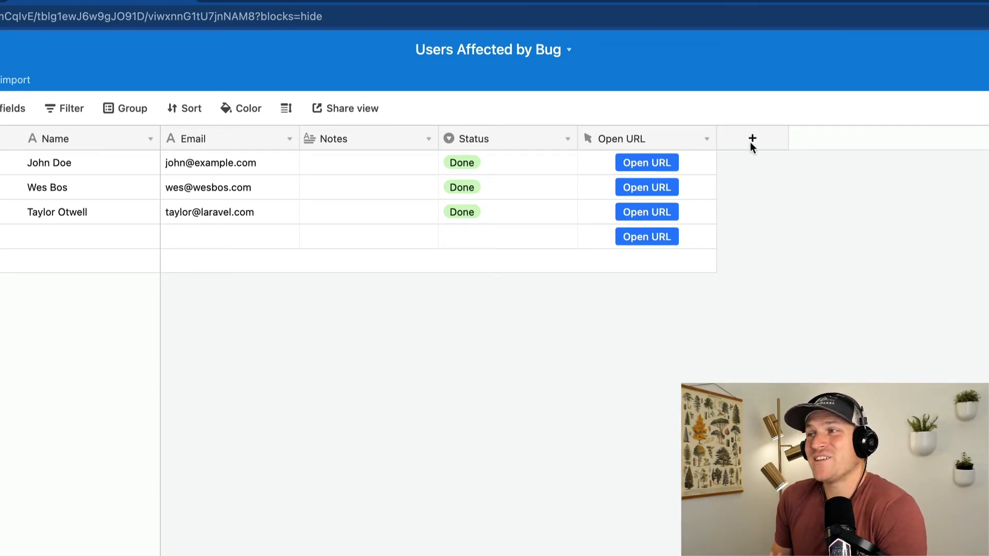
# Bring up the + add field menu in the Users Affected by Bug table.
pyautogui.click(752, 138)
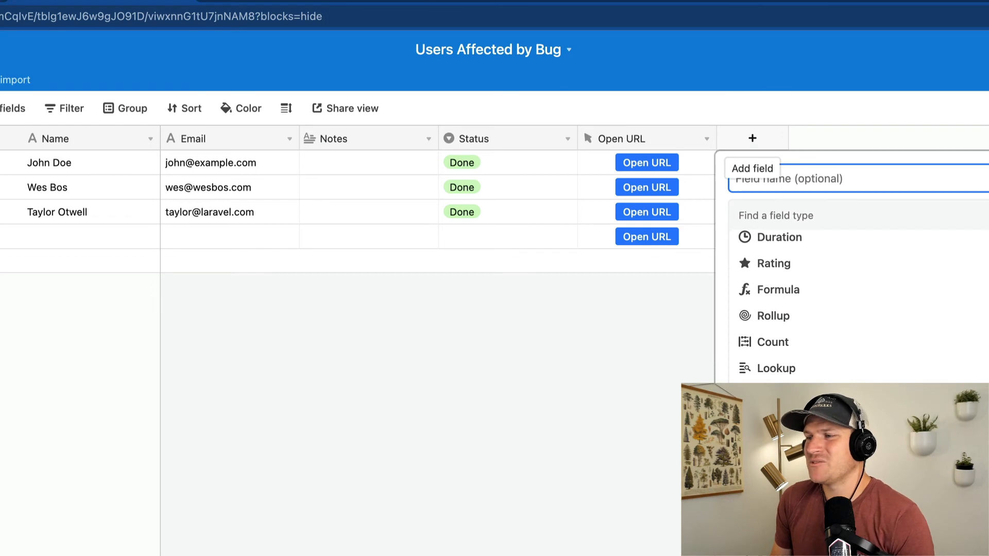
pyautogui.click(770, 213)
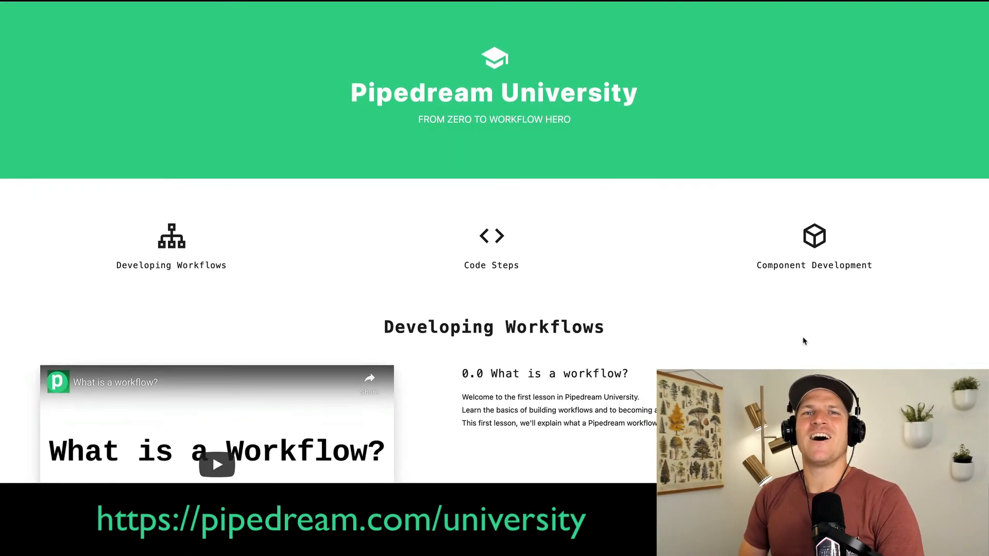
pyautogui.scroll(-3)
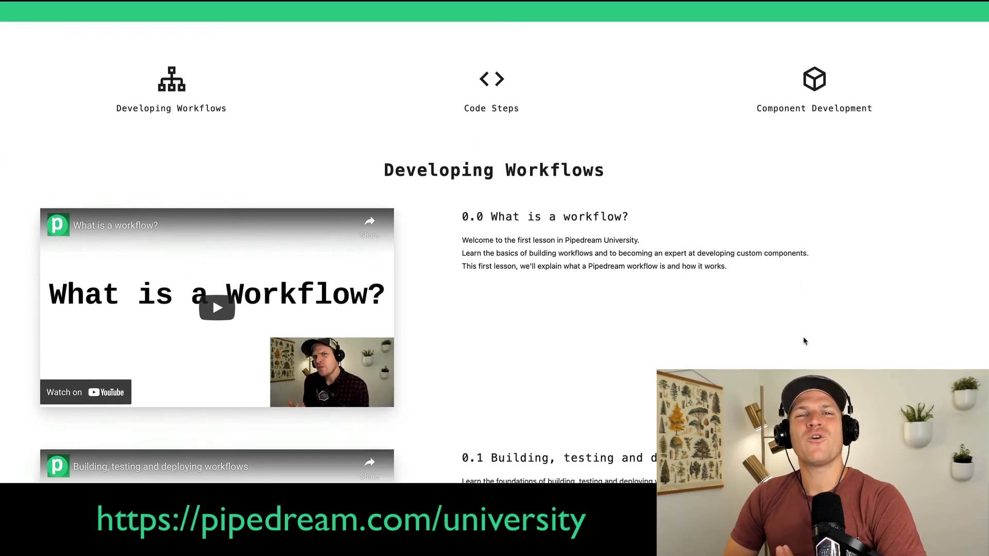
pyautogui.scroll(-3)
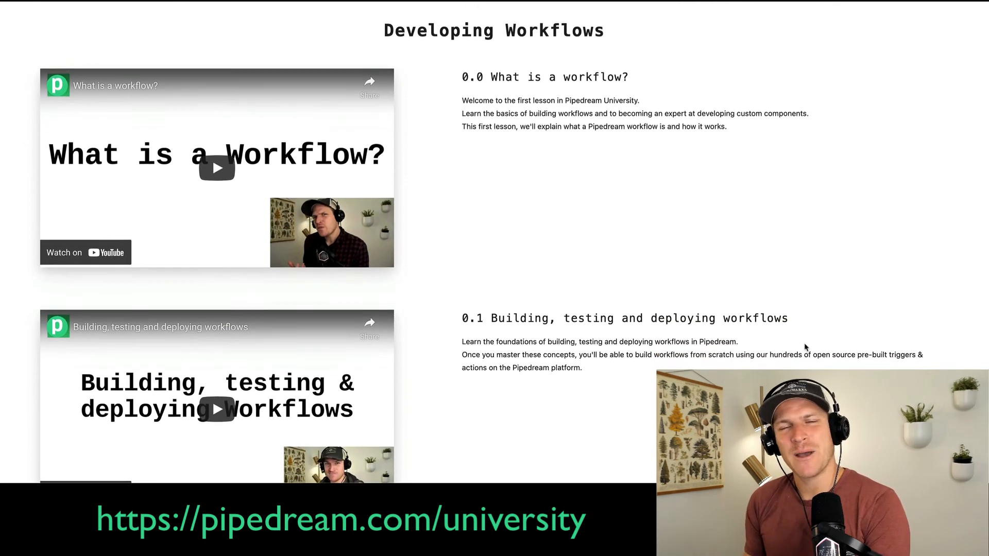
pyautogui.scroll(-3)
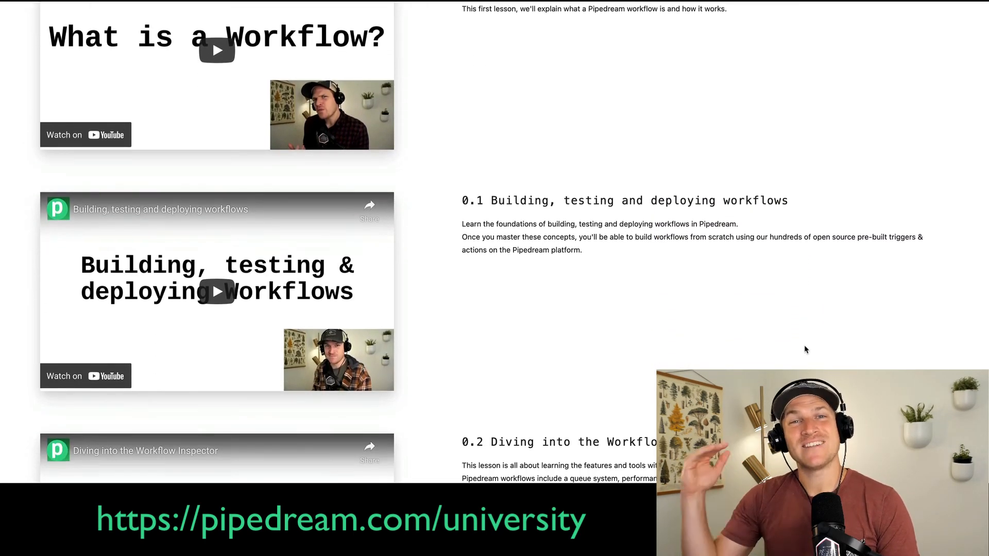
pyautogui.scroll(-3)
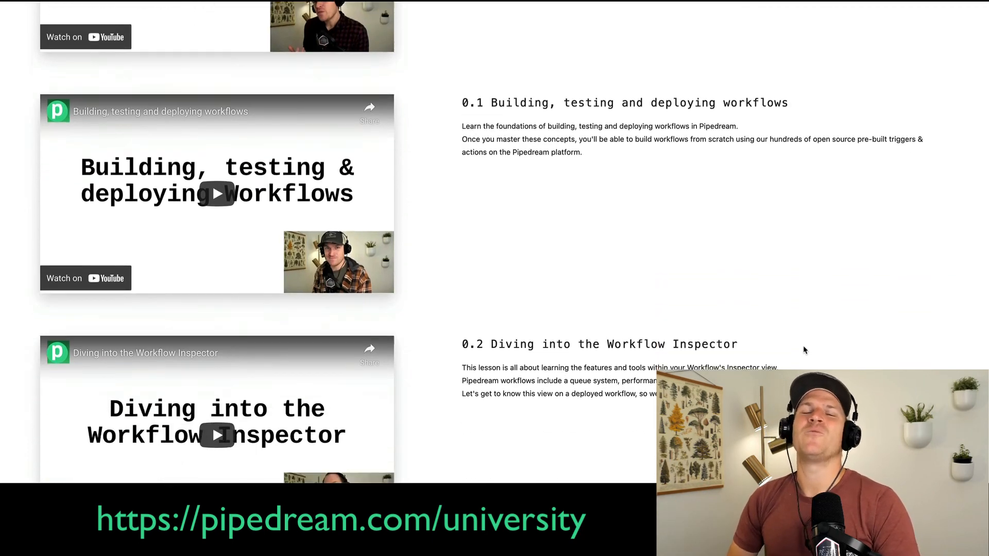
pyautogui.scroll(-3)
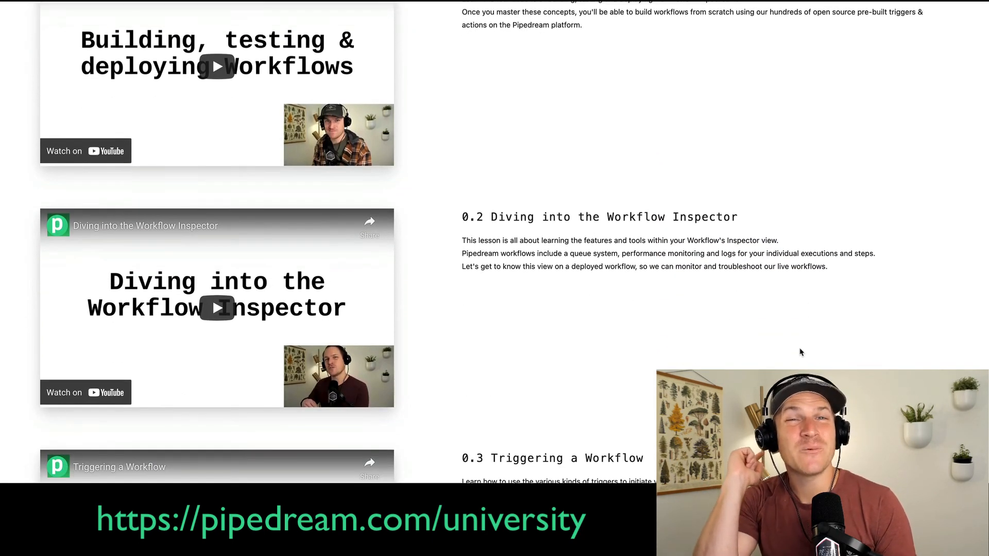
pyautogui.scroll(-3)
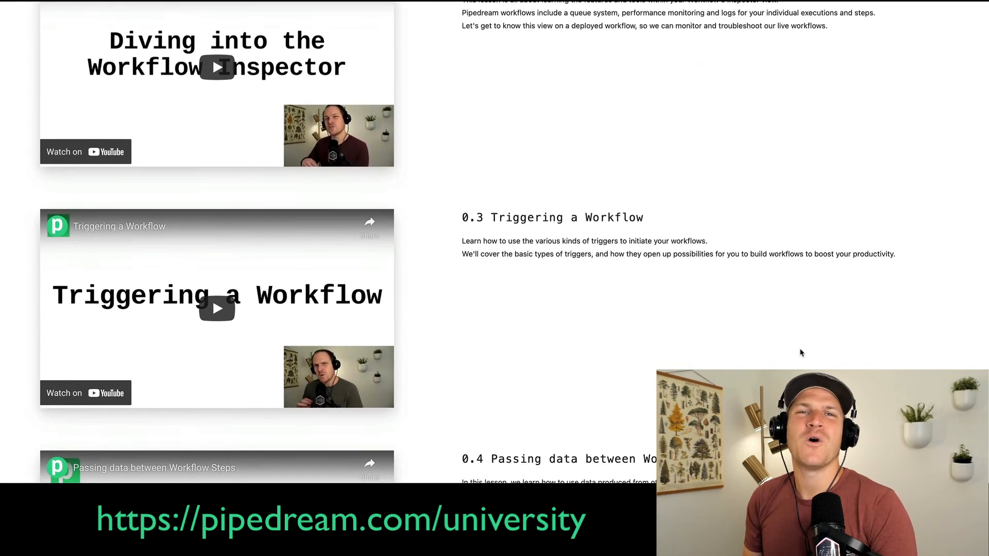
pyautogui.scroll(-3)
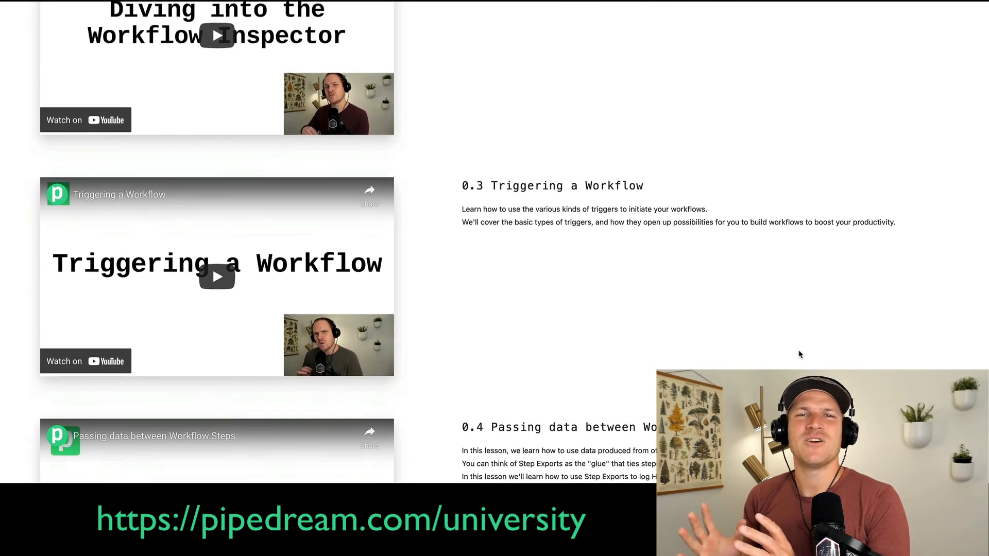
pyautogui.scroll(-3)
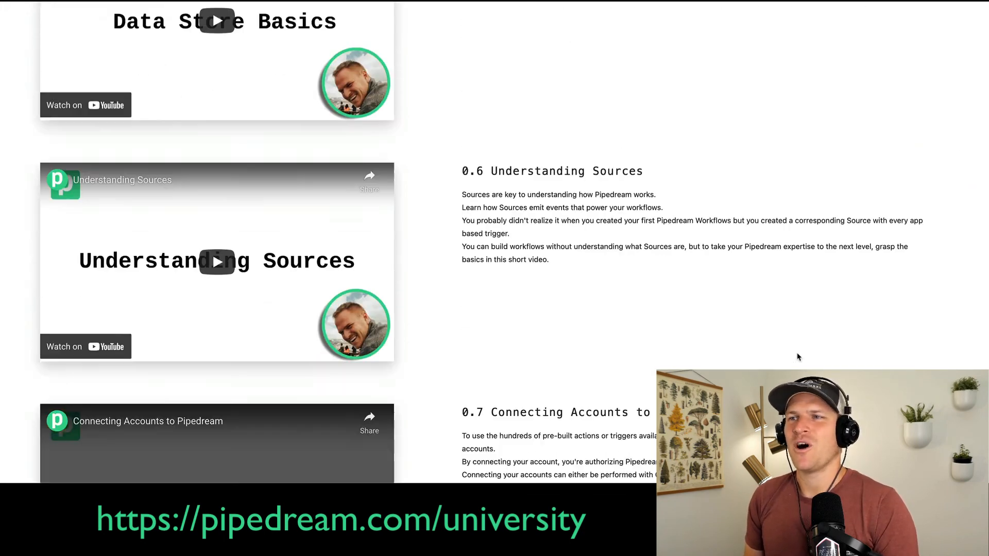
pyautogui.scroll(-3)
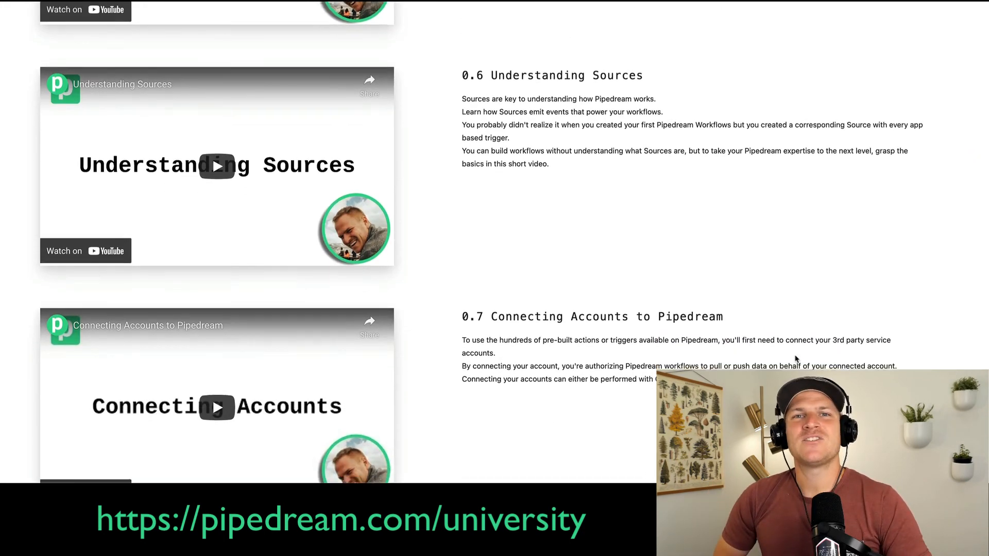
pyautogui.scroll(-3)
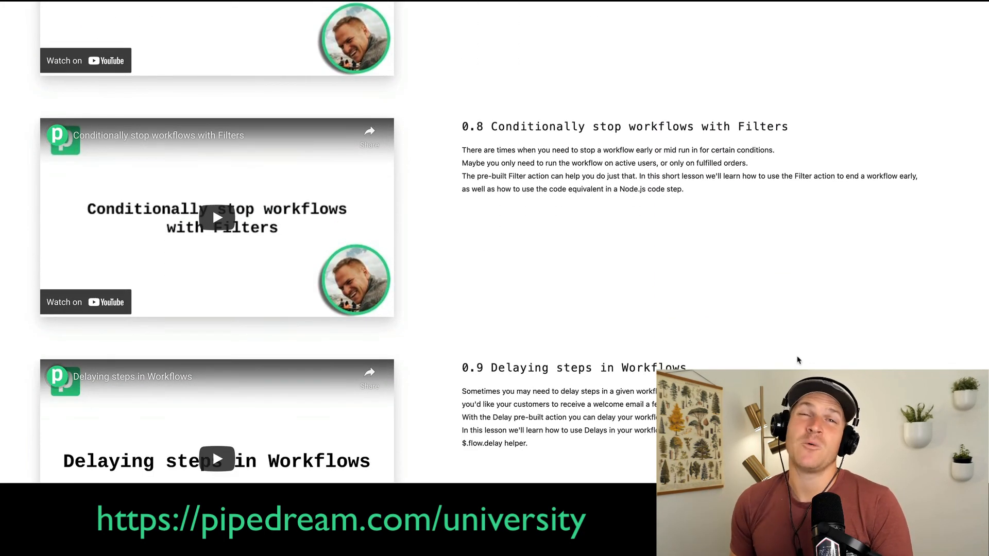